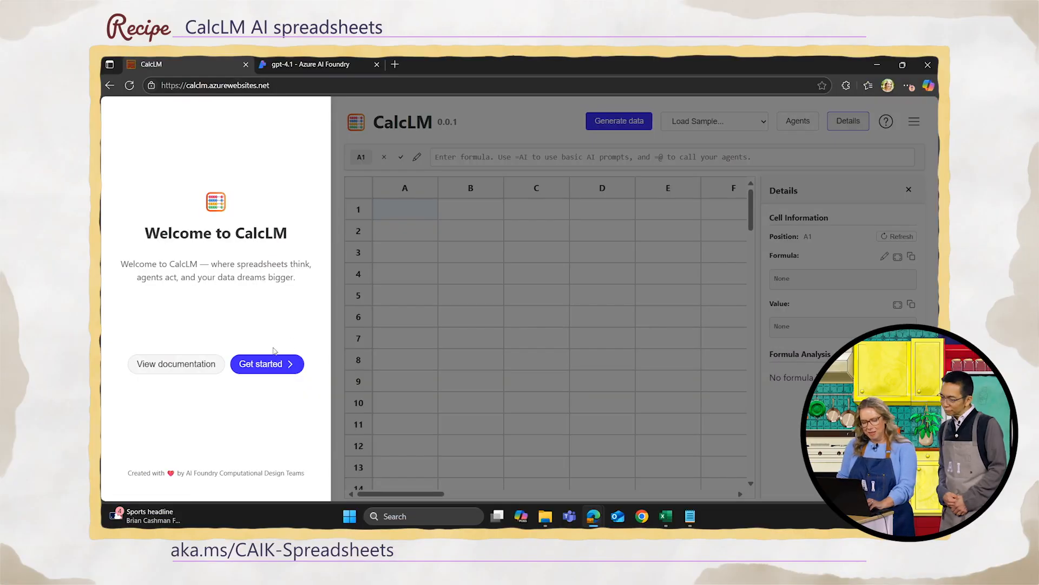
{"action": "mouse_move", "coordinate": [266, 364]}
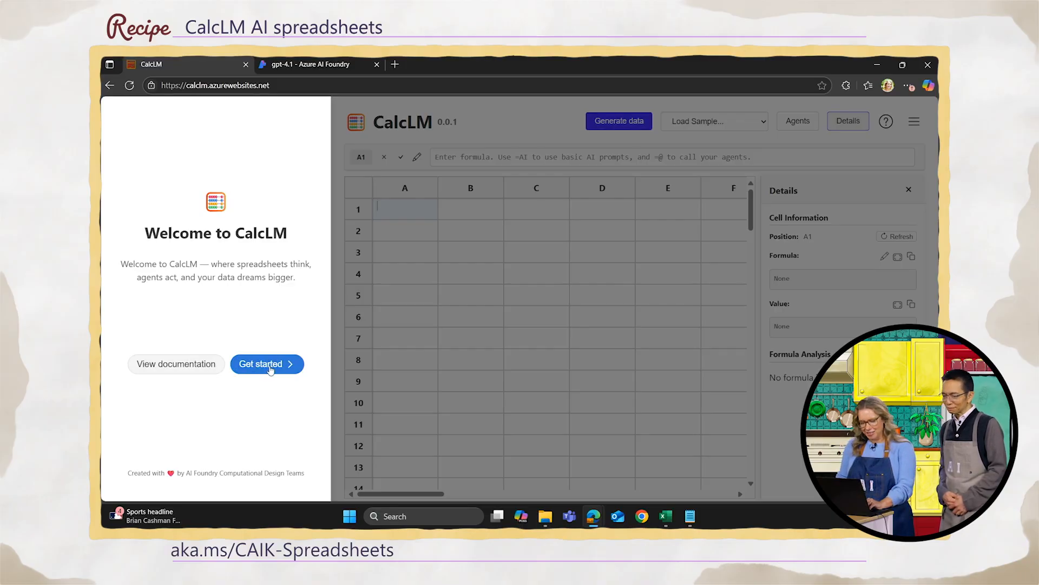
Enter the gpt-4.1 endpoint and API key from Azure AI Foundry and submit to reach the blank sheet
{"action": "left_click", "coordinate": [267, 364]}
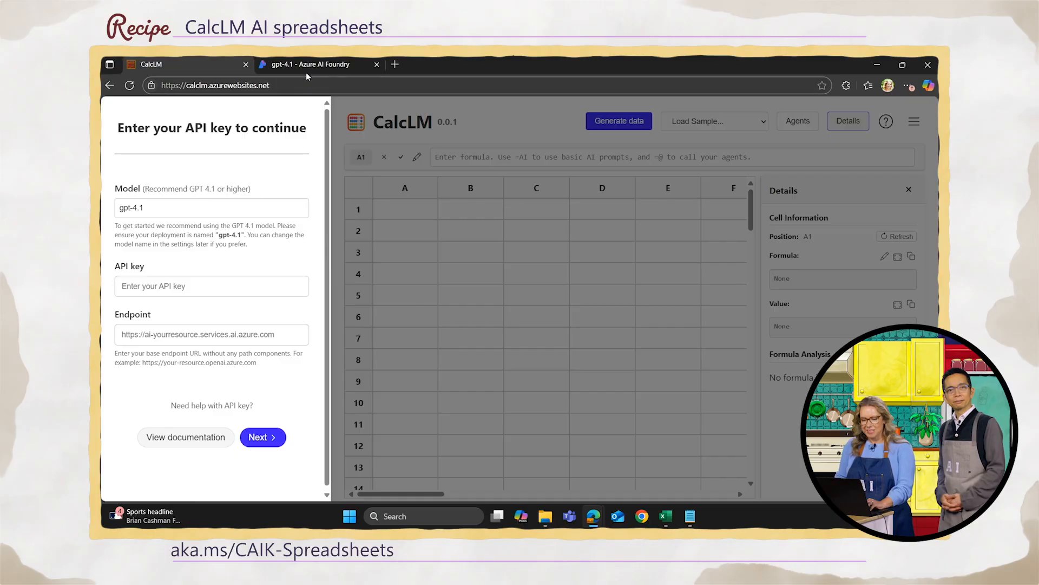
{"action": "mouse_move", "coordinate": [309, 64]}
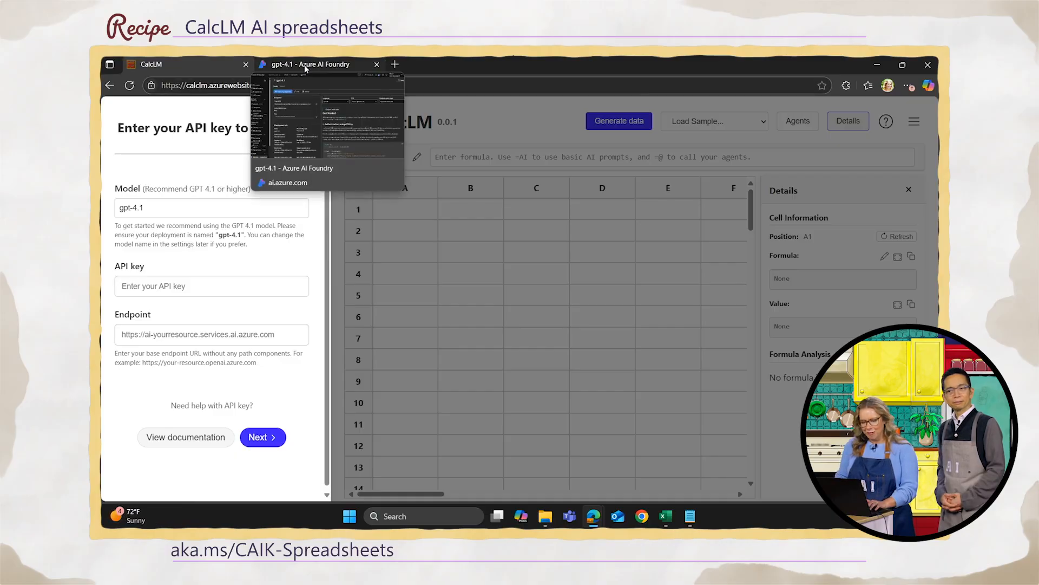
{"action": "left_click", "coordinate": [312, 64]}
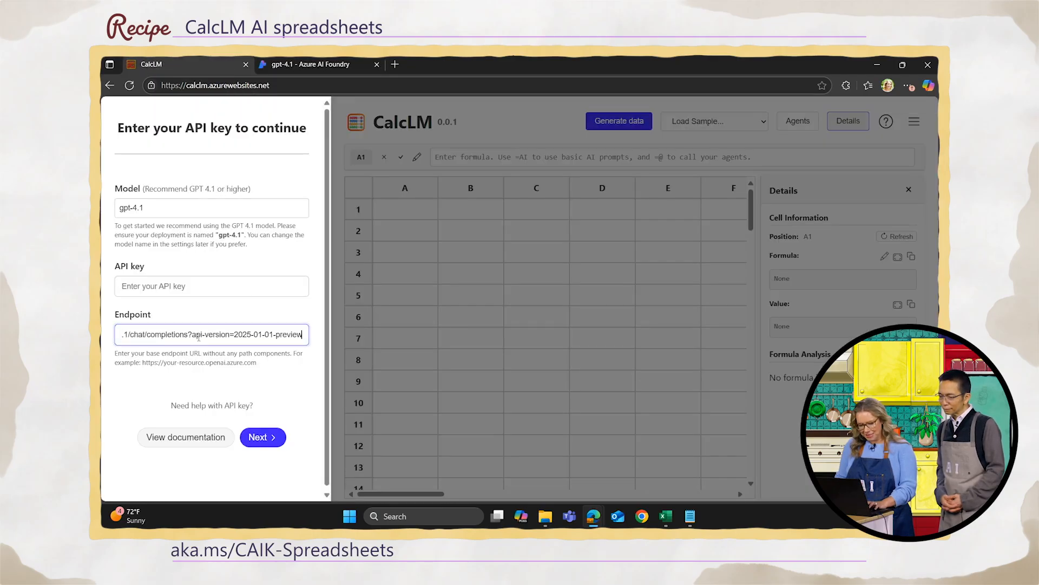
{"action": "left_click", "coordinate": [312, 63]}
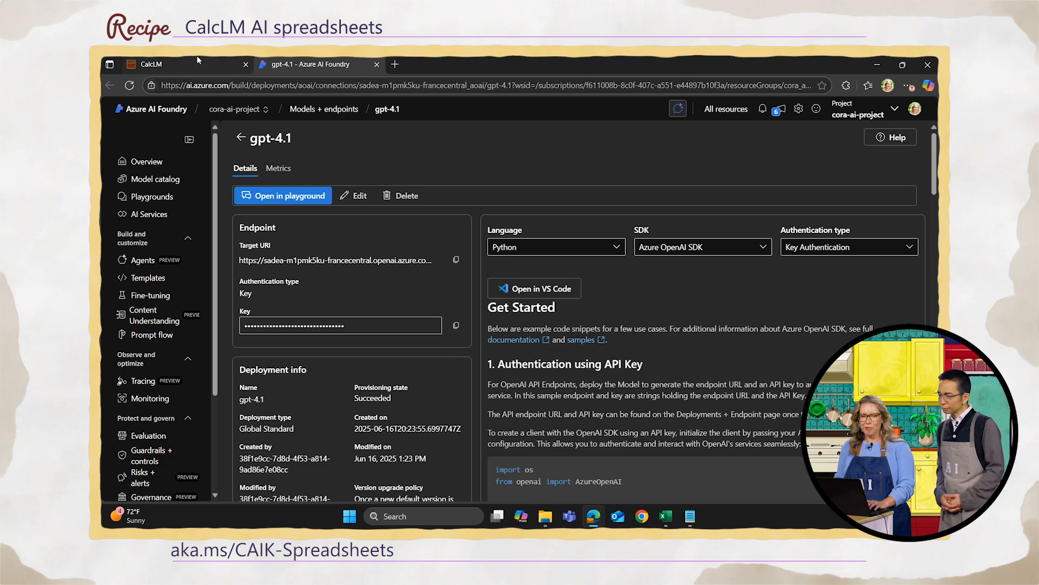
{"action": "left_click", "coordinate": [153, 64]}
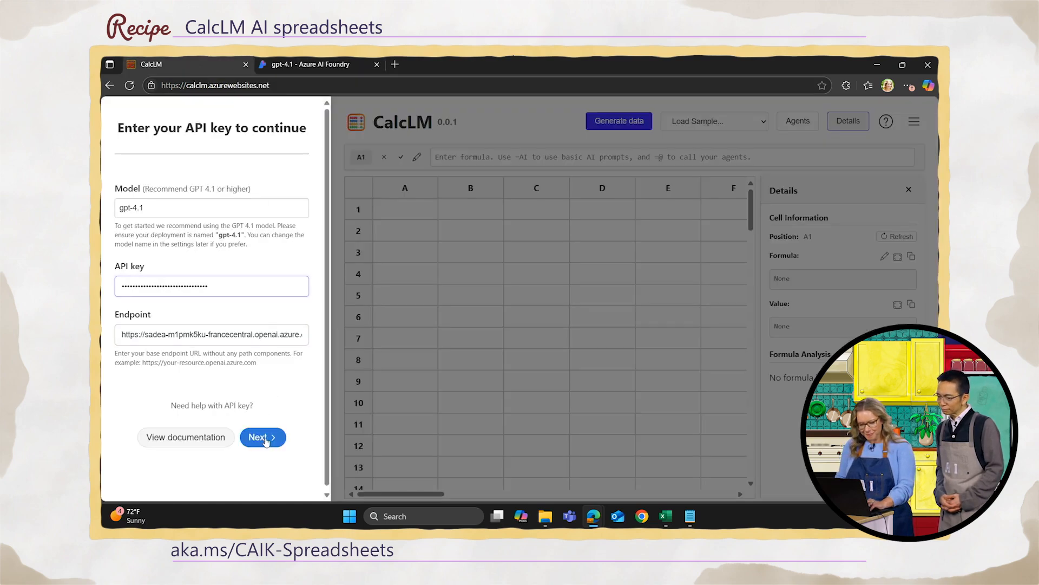
{"action": "left_click", "coordinate": [258, 436]}
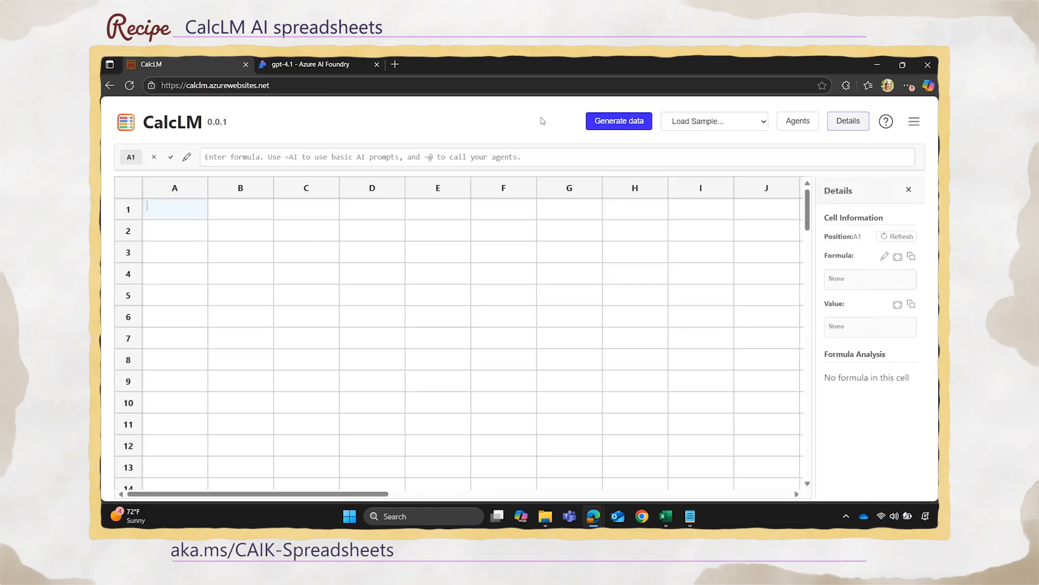
Load the dinner recipe sample sheet from the Load Sample list
{"action": "left_click", "coordinate": [714, 120]}
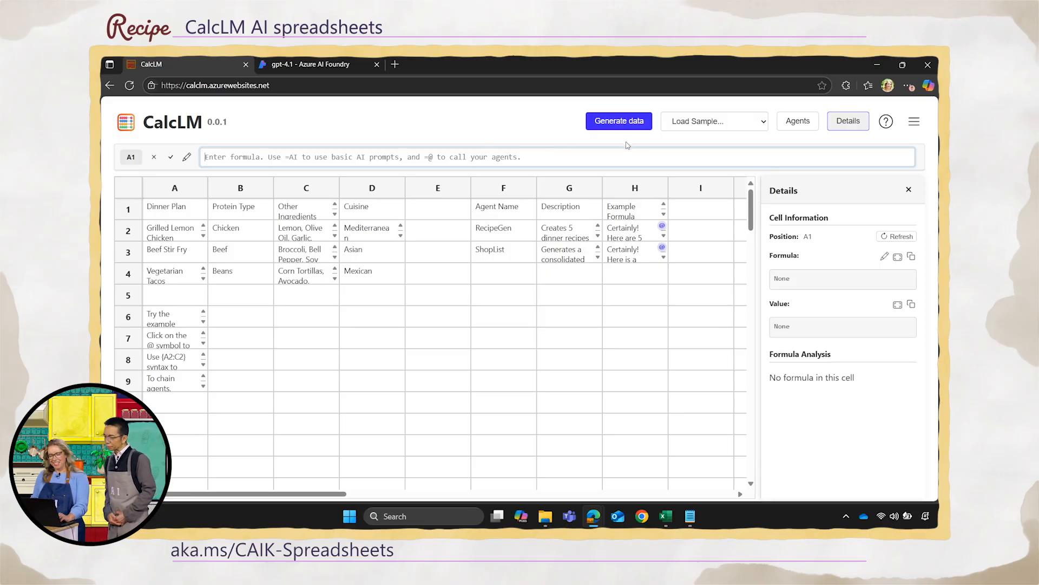
{"action": "mouse_move", "coordinate": [646, 134]}
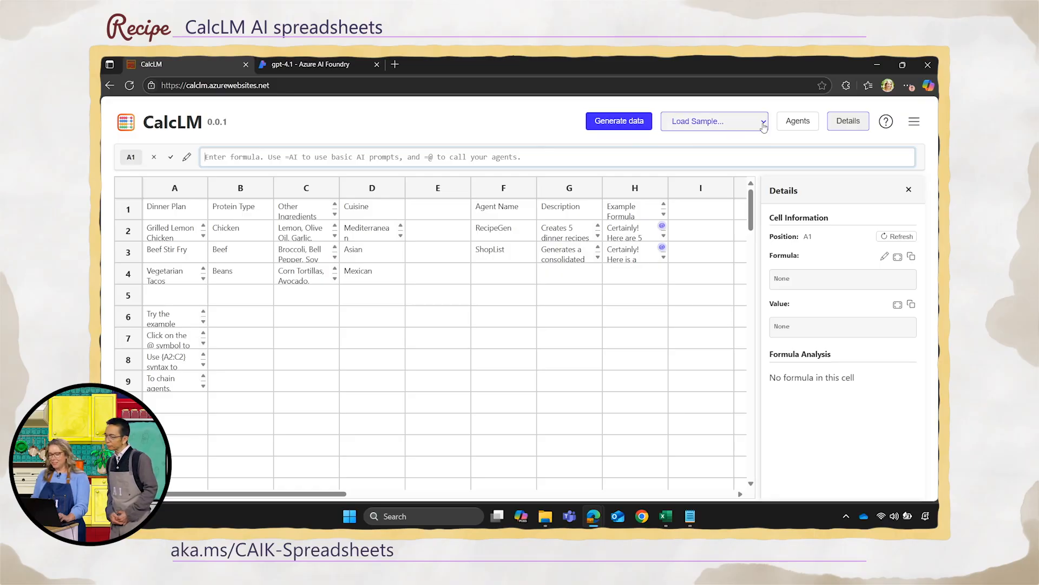
{"action": "left_click", "coordinate": [714, 120]}
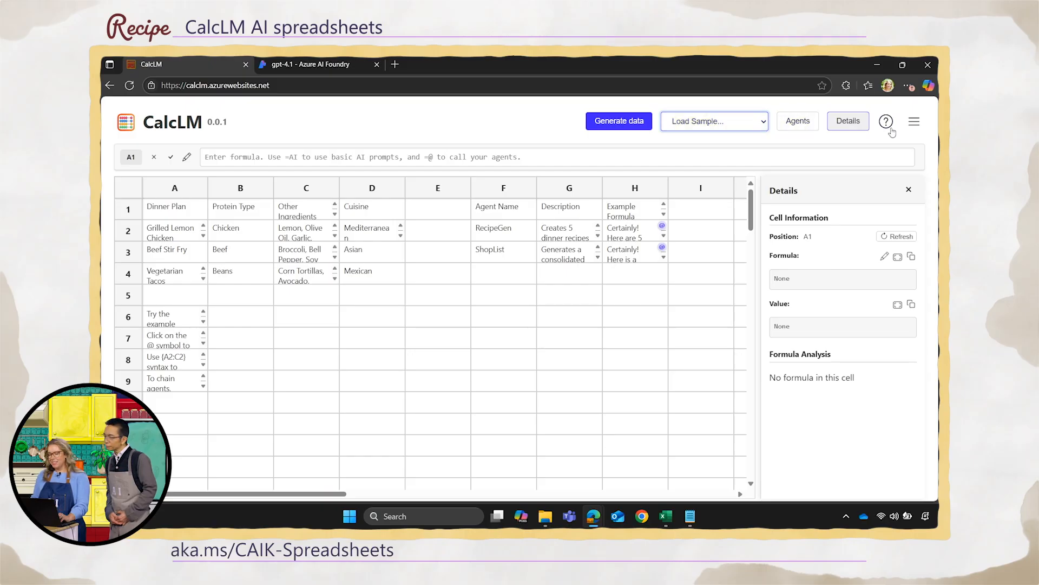
{"action": "left_click", "coordinate": [914, 121]}
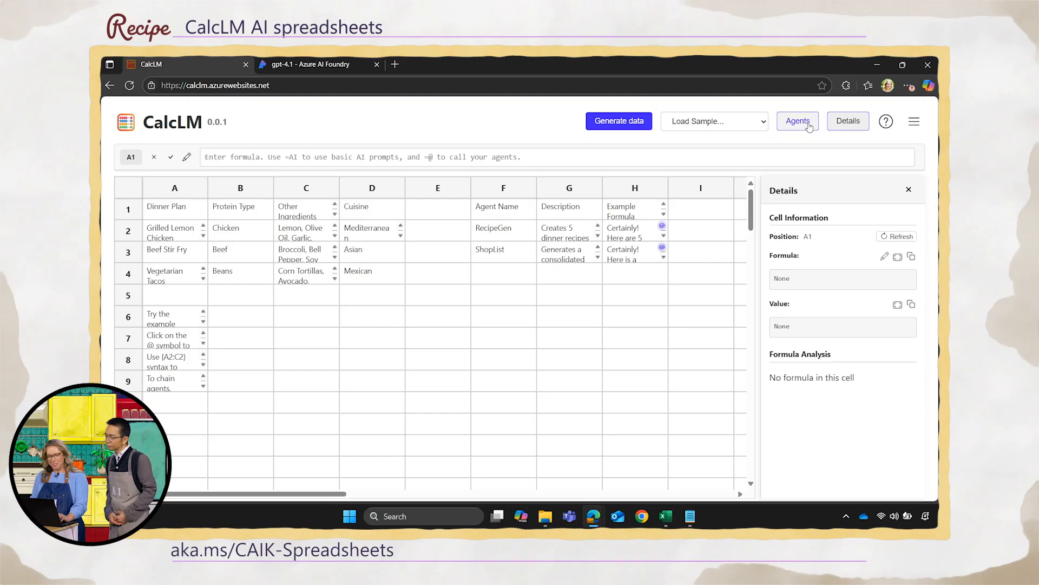
{"action": "left_click", "coordinate": [798, 120]}
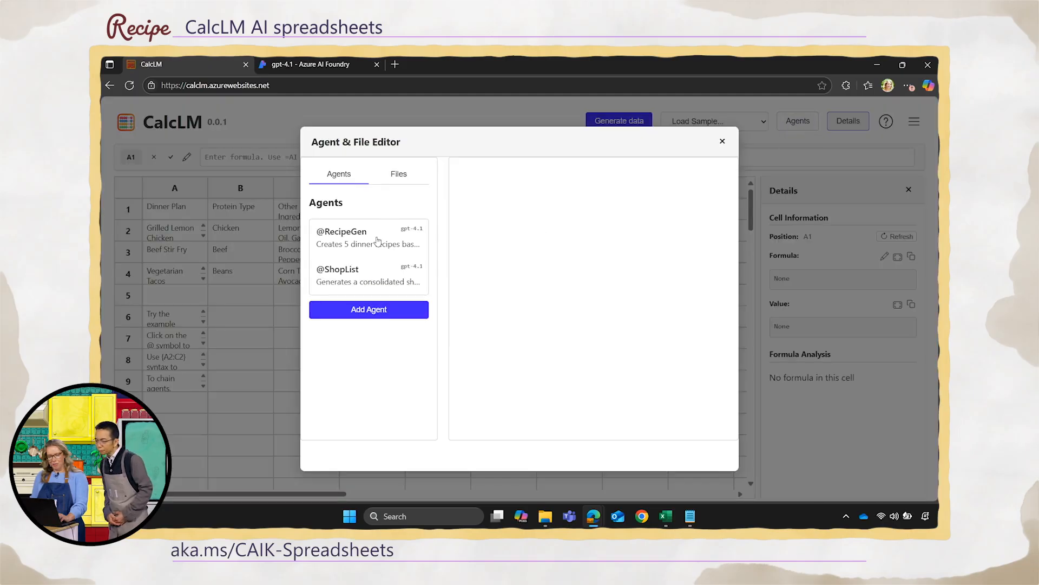
{"action": "left_click", "coordinate": [341, 237]}
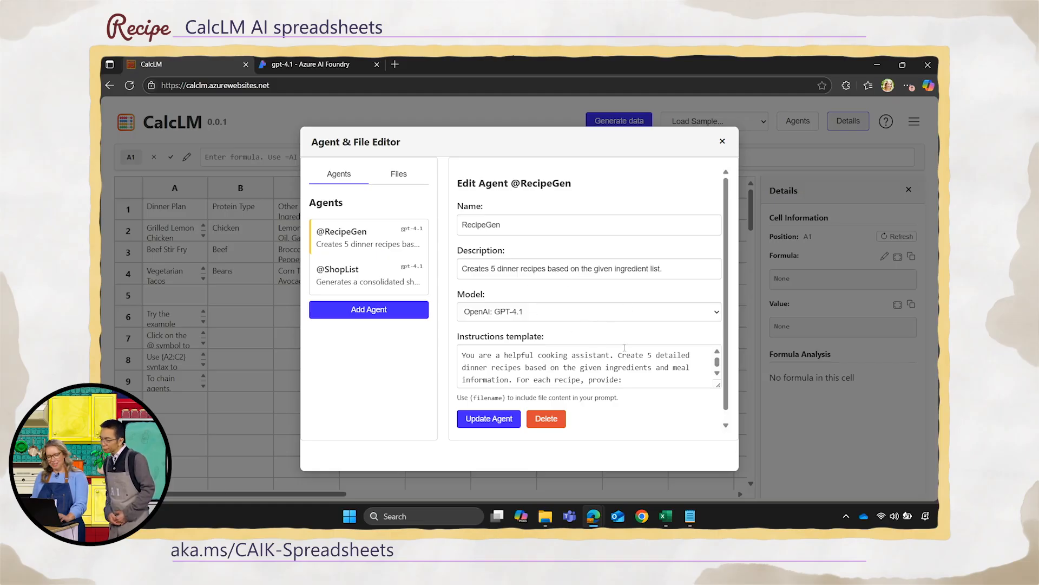
{"action": "left_click", "coordinate": [338, 275]}
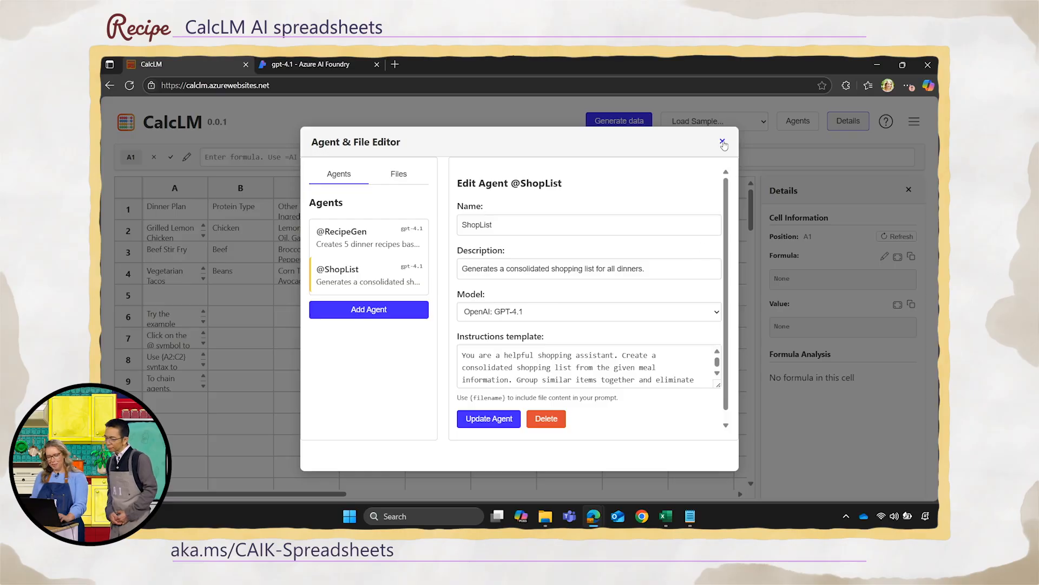
{"action": "left_click", "coordinate": [723, 144]}
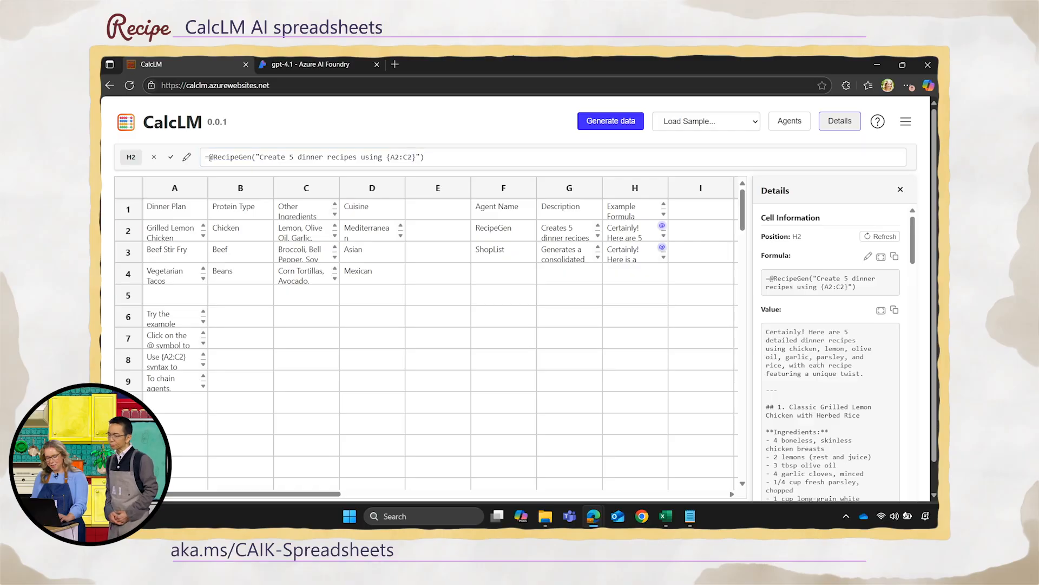
Scroll through the five generated recipes in H2's Value box in the Details panel
{"action": "scroll", "scroll_direction": "down", "scroll_amount": 3}
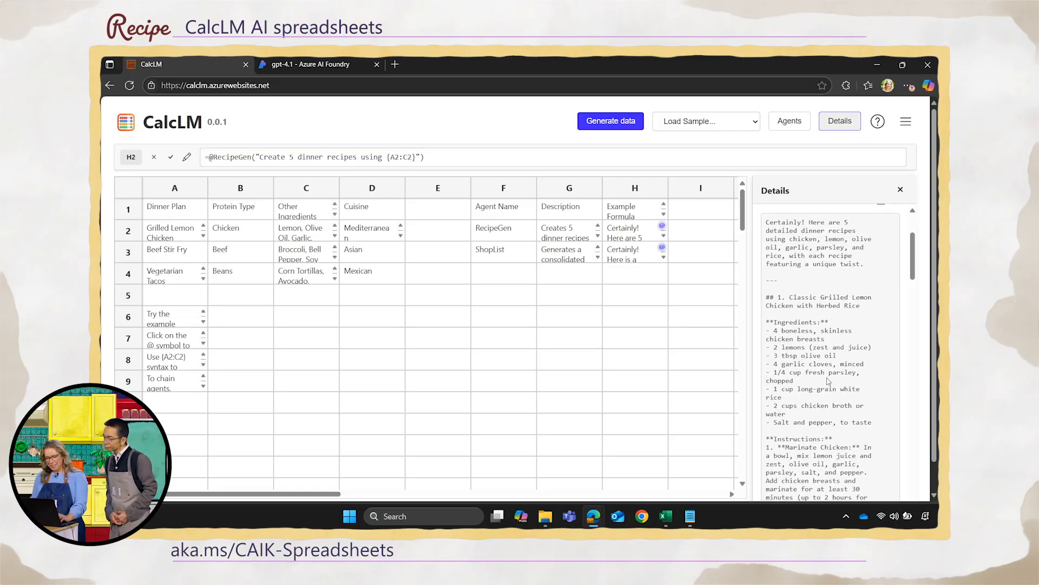
{"action": "scroll", "scroll_direction": "down", "scroll_amount": 3}
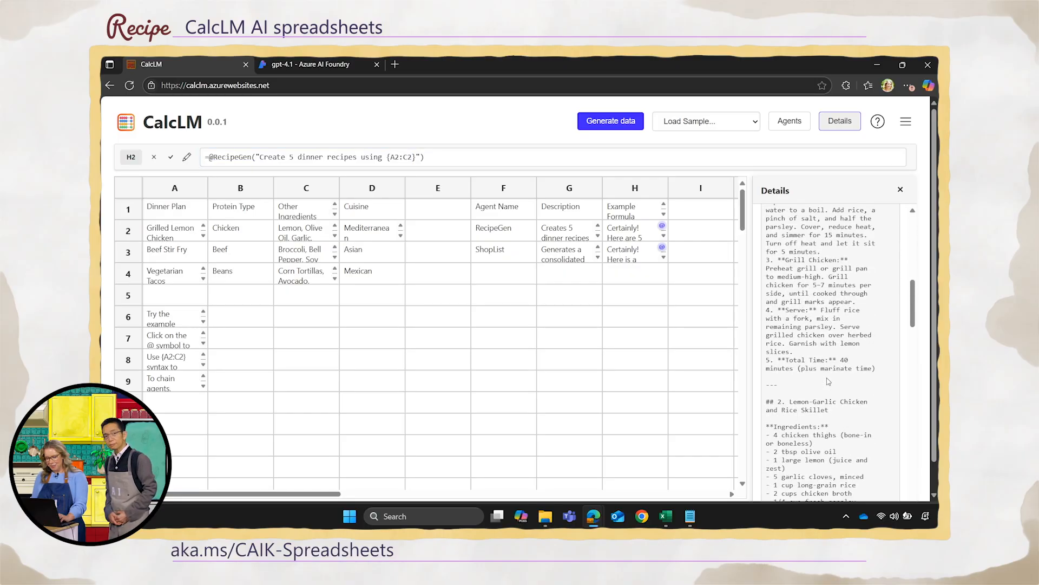
{"action": "scroll", "scroll_direction": "down", "scroll_amount": 3}
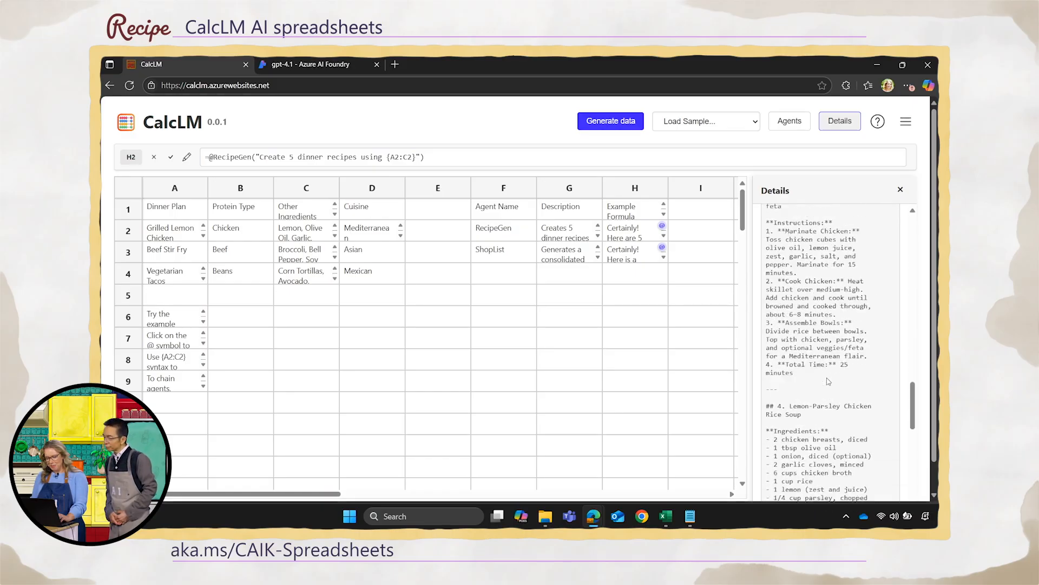
{"action": "scroll", "scroll_direction": "down", "scroll_amount": 3}
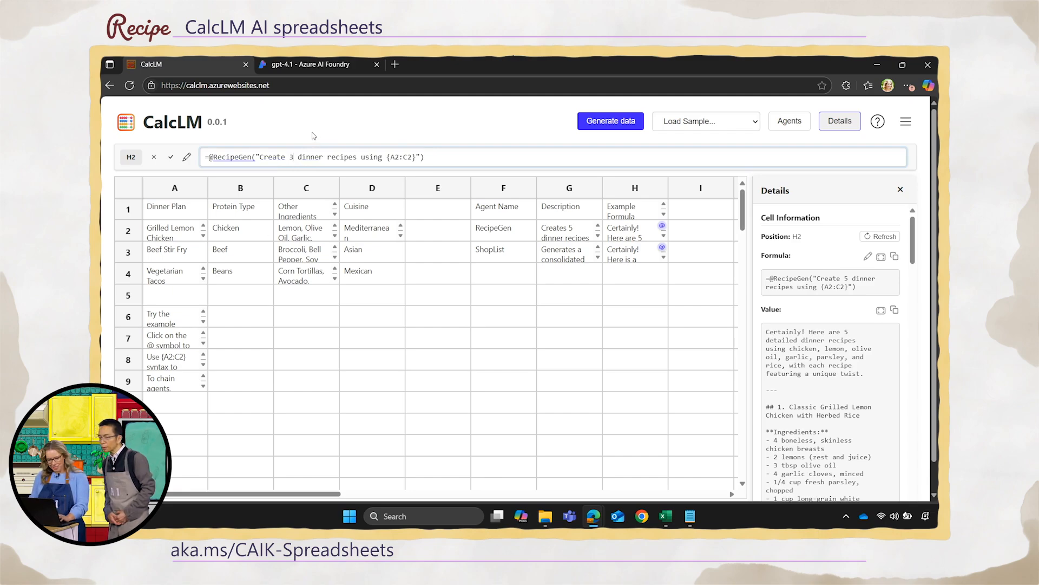
Change H2's RecipeGen prompt to 3 dinner and 3 lunch recipes, then review H3 and H2 results
{"action": "type", "text": "and 3 lunch"}
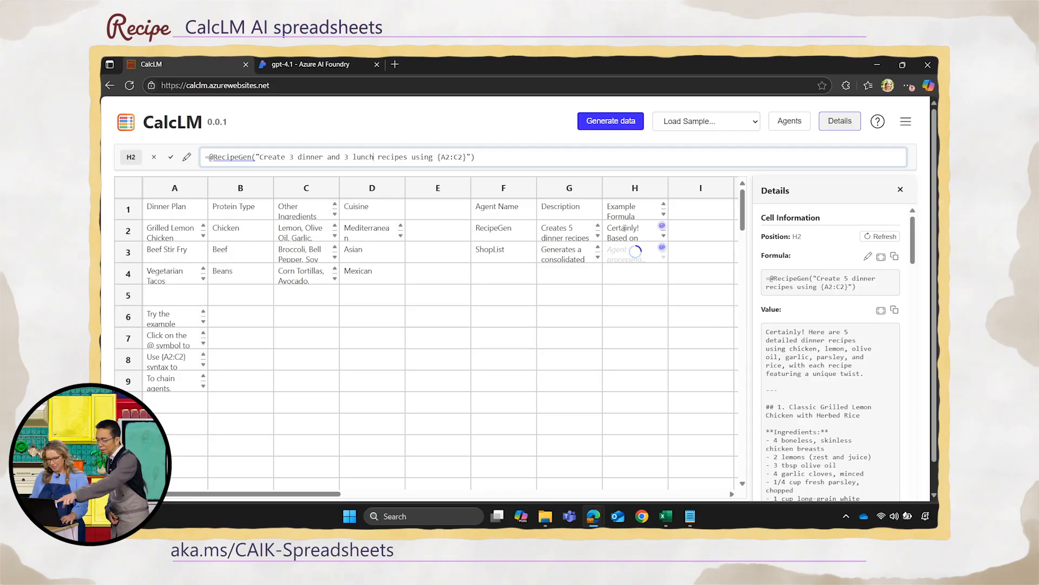
{"action": "left_click", "coordinate": [633, 255]}
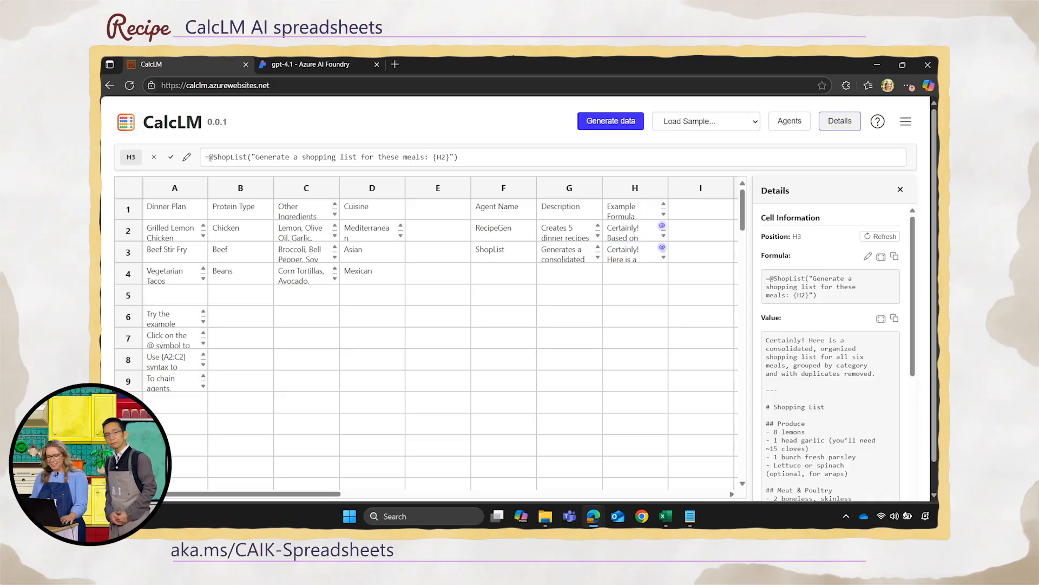
{"action": "left_click", "coordinate": [635, 230]}
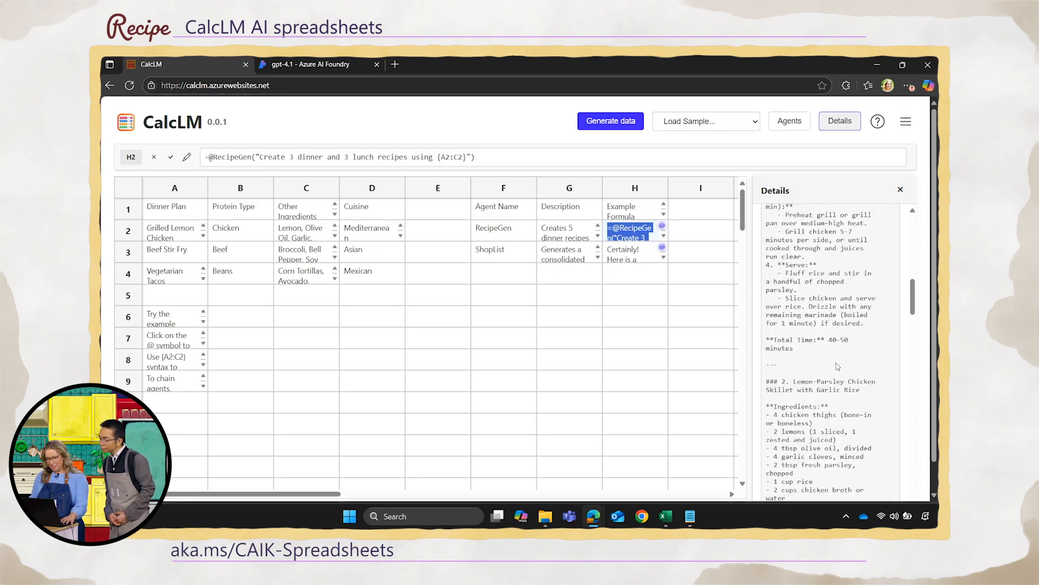
{"action": "scroll", "scroll_direction": "down", "scroll_amount": 3}
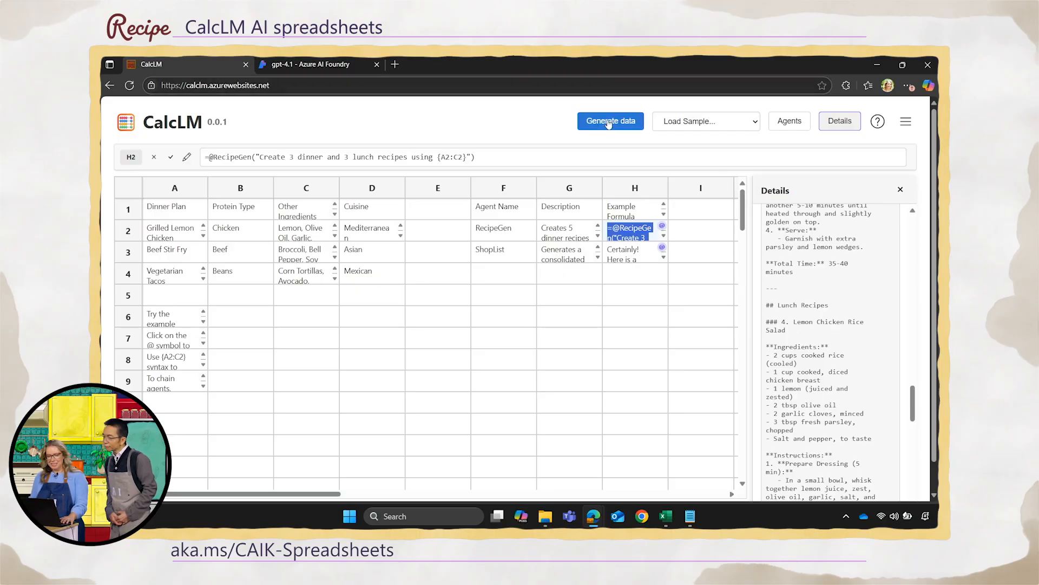
Generate a sheet from 'Pick daily activities for a 10 day vacation to the Big Island of Hawaii'
{"action": "left_click", "coordinate": [610, 120]}
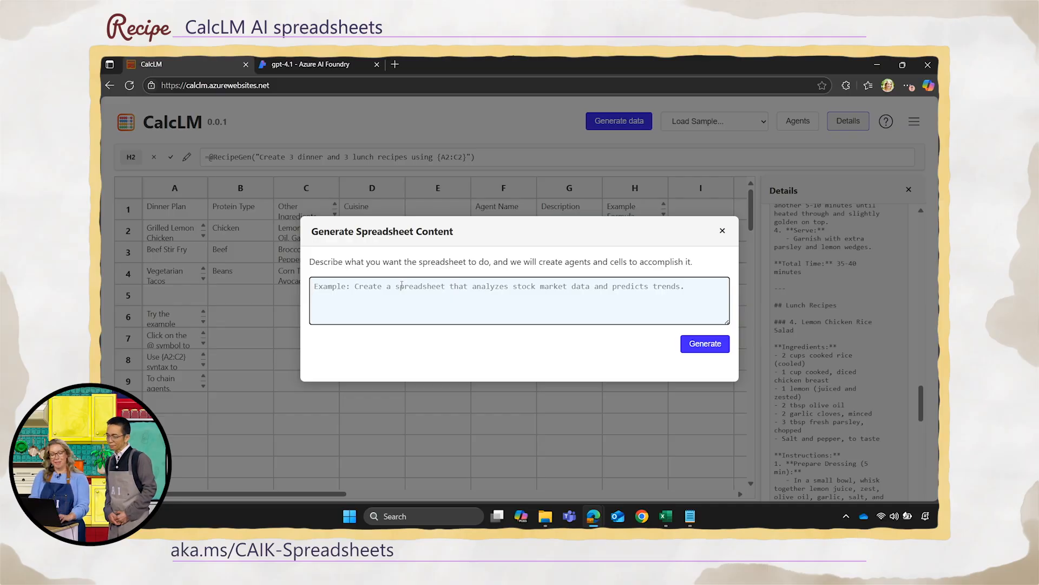
{"action": "type", "text": "Pic"}
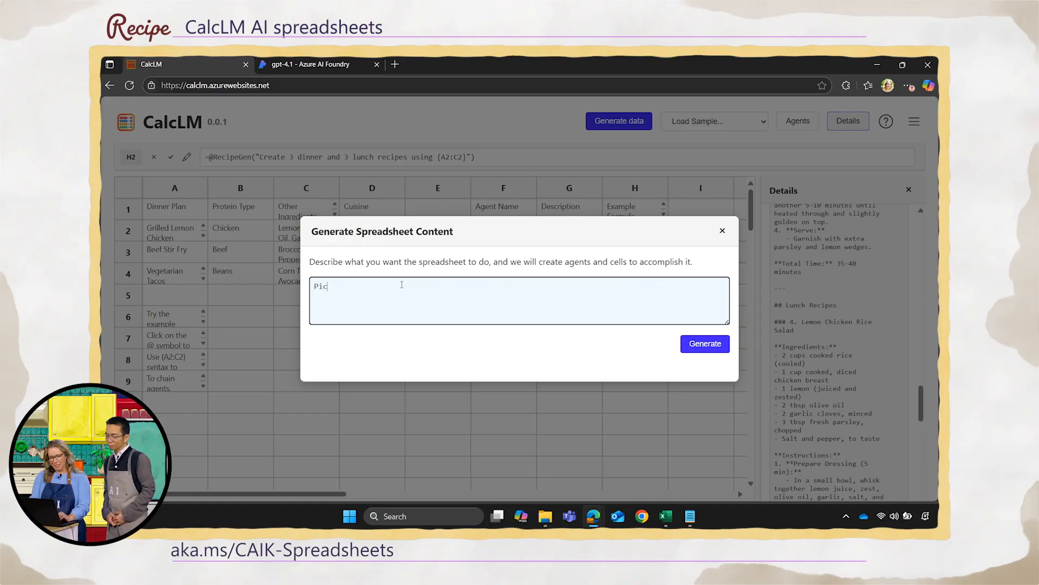
{"action": "type", "text": "k"}
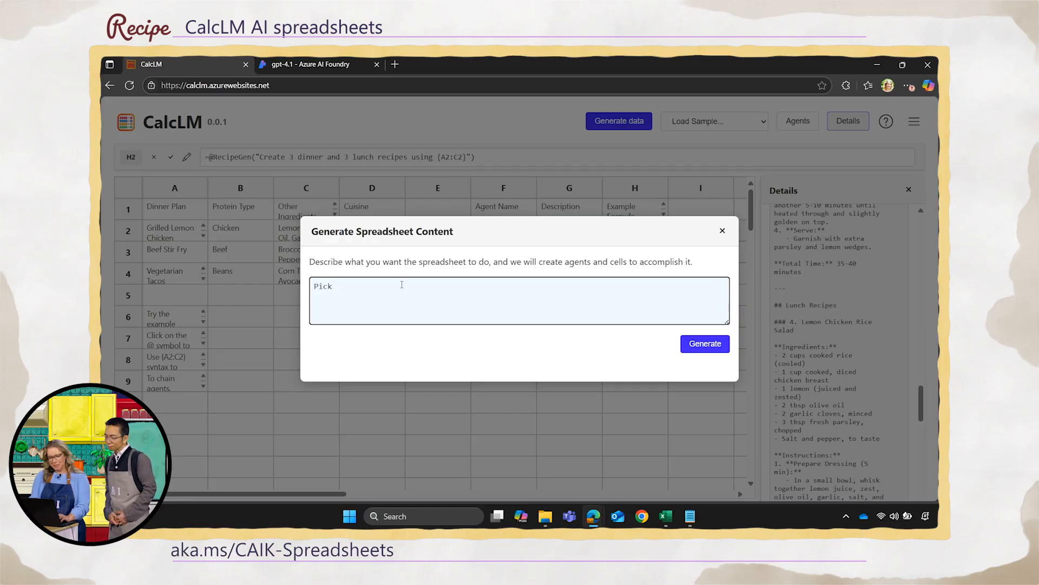
{"action": "type", "text": "daily activities"}
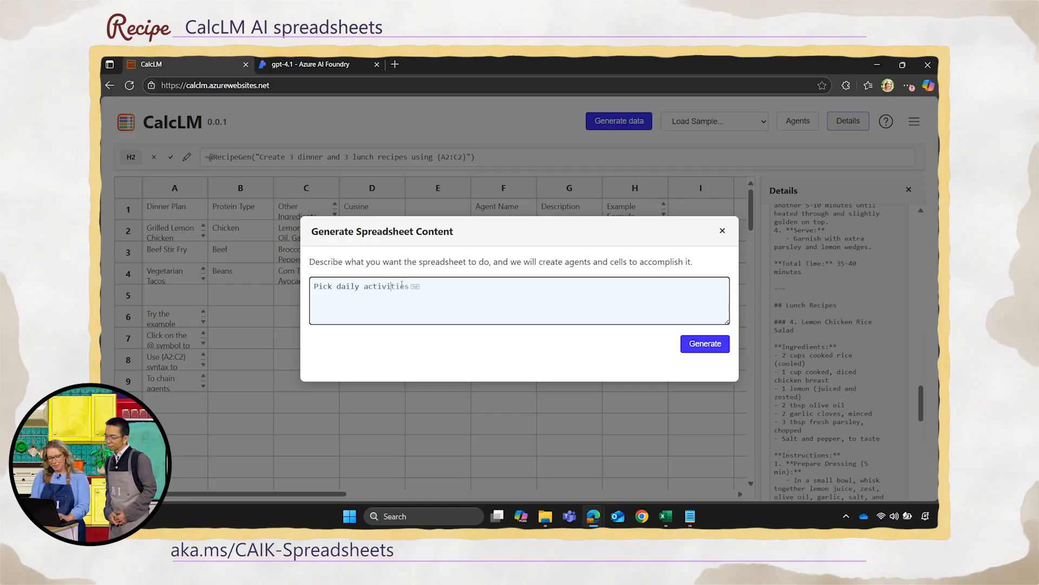
{"action": "type", "text": "for"}
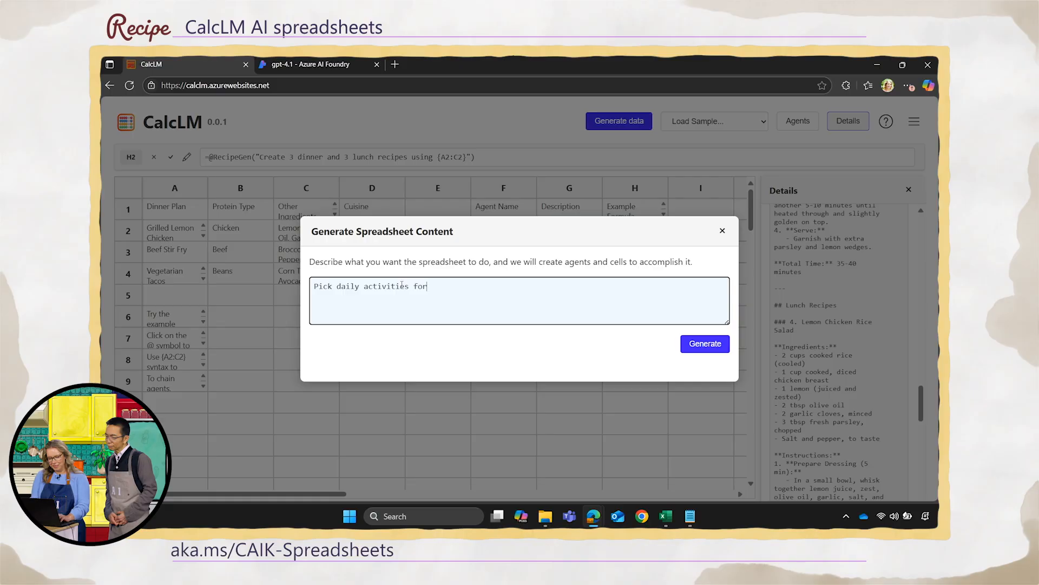
{"action": "type", "text": "a 10 day"}
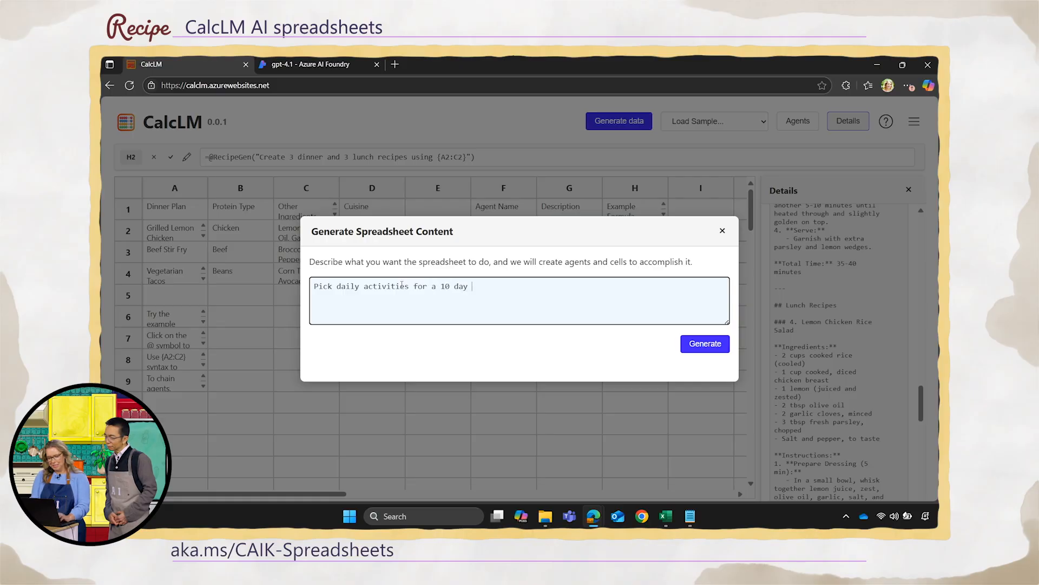
{"action": "type", "text": "vacation to the Big Island of"}
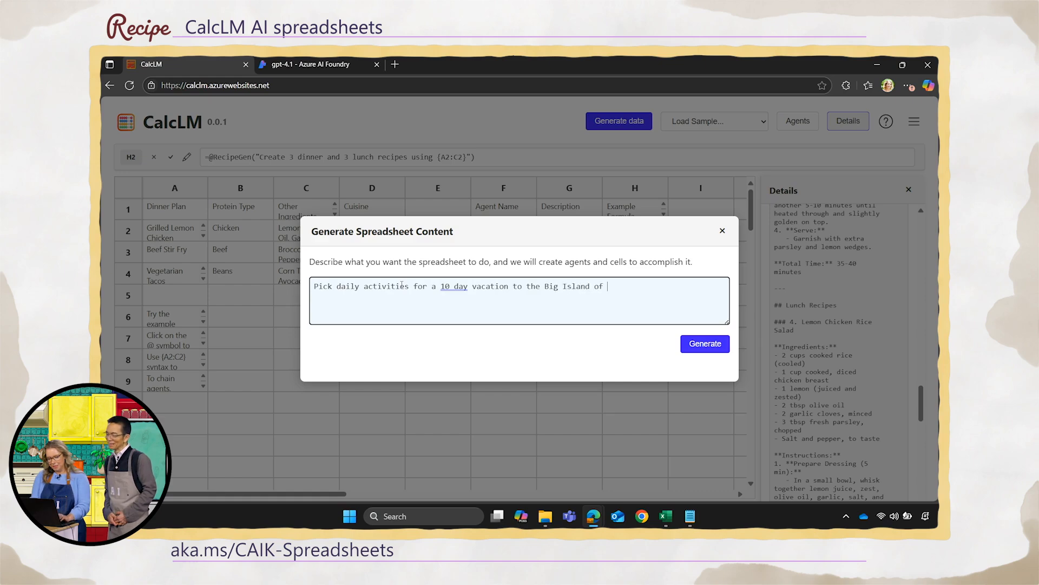
{"action": "type", "text": "Hawaii"}
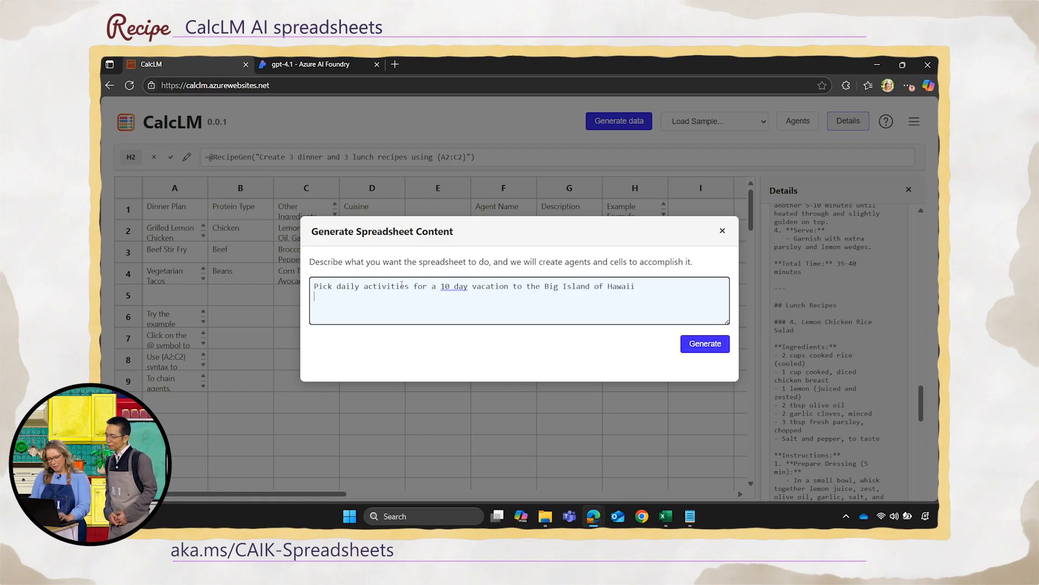
{"action": "left_click", "coordinate": [705, 343]}
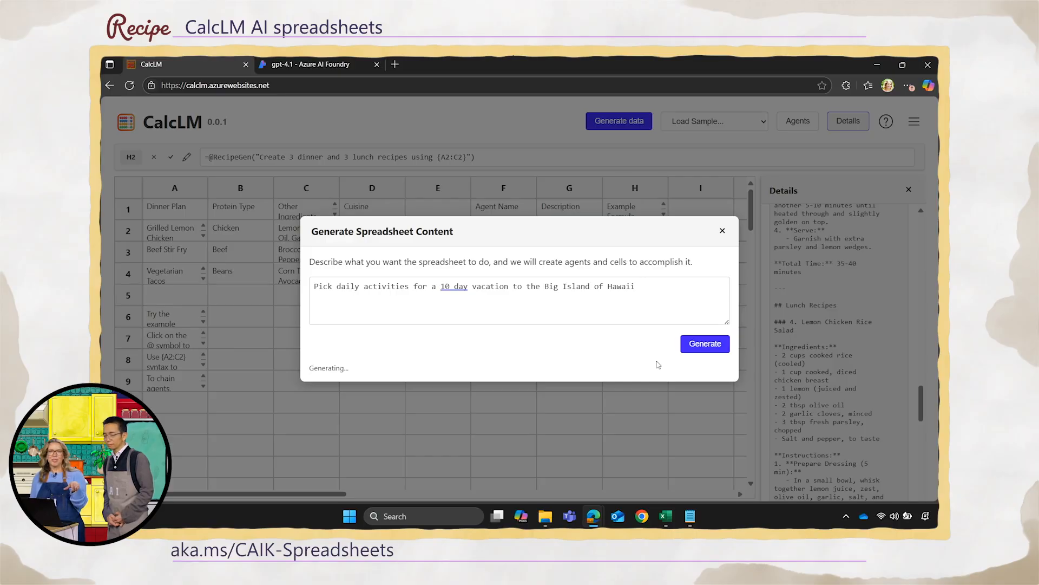
{"action": "mouse_move", "coordinate": [658, 365]}
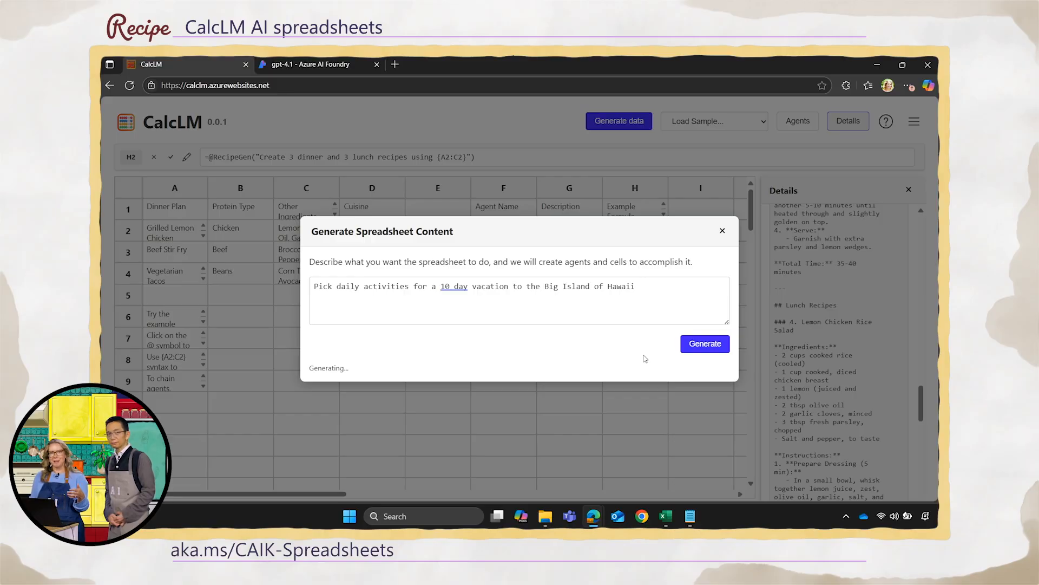
{"action": "mouse_move", "coordinate": [406, 343]}
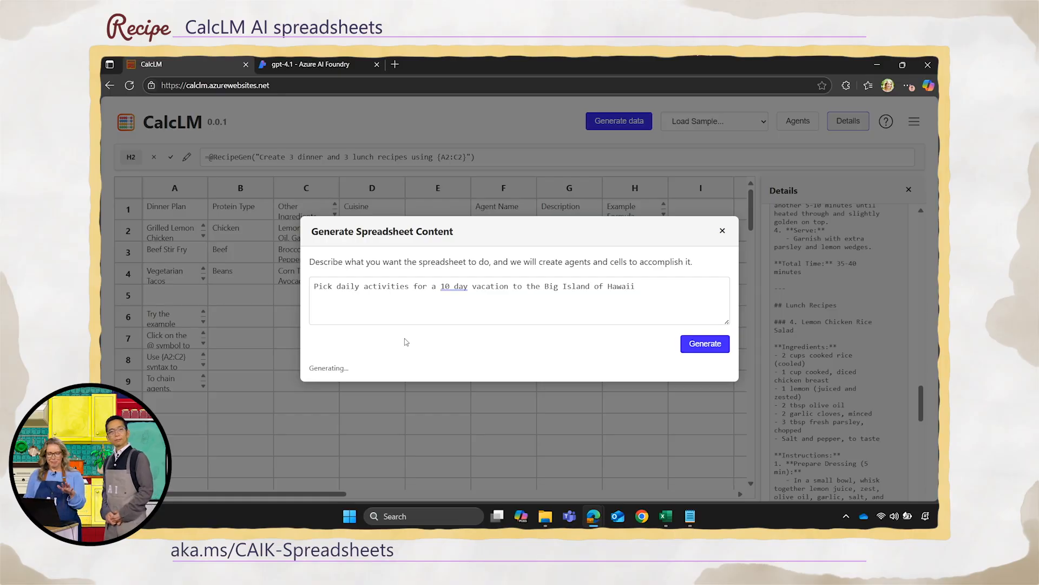
{"action": "left_click", "coordinate": [703, 343]}
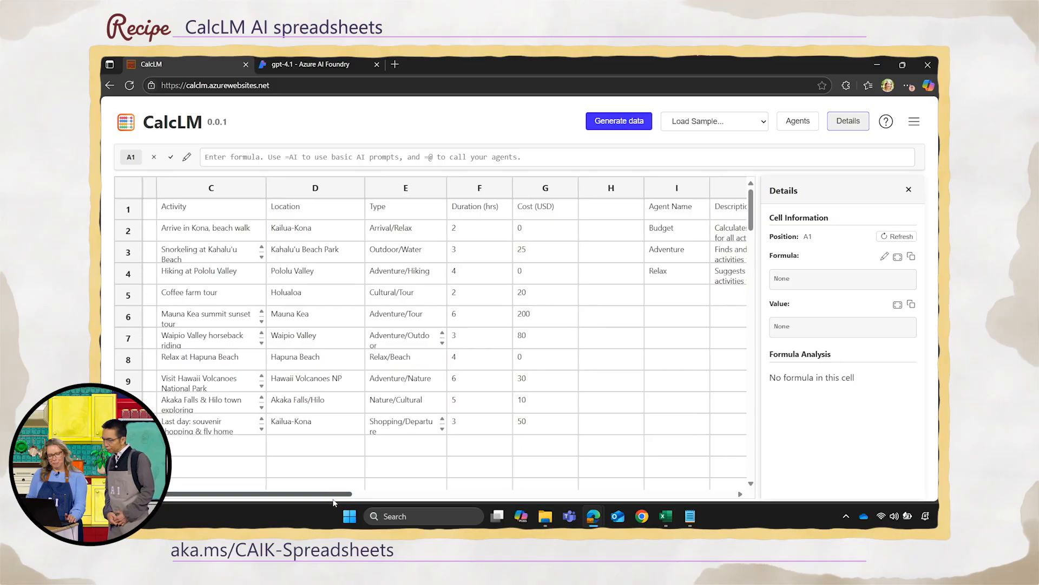
Scroll right to the itinerary's agent columns and bring up the agent editor
{"action": "scroll", "scroll_direction": "right", "scroll_amount": 3}
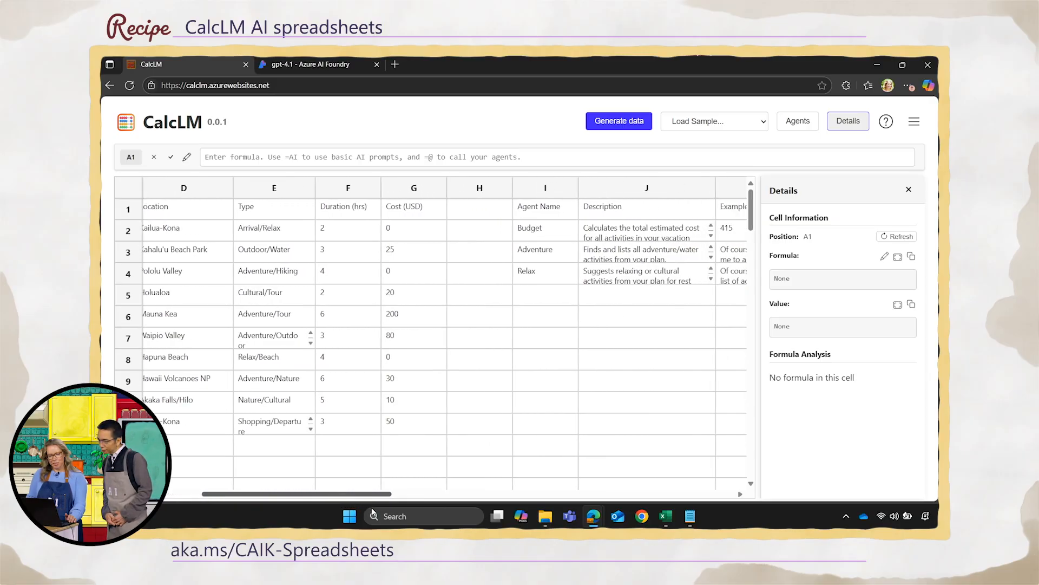
{"action": "scroll", "scroll_direction": "right", "scroll_amount": 3}
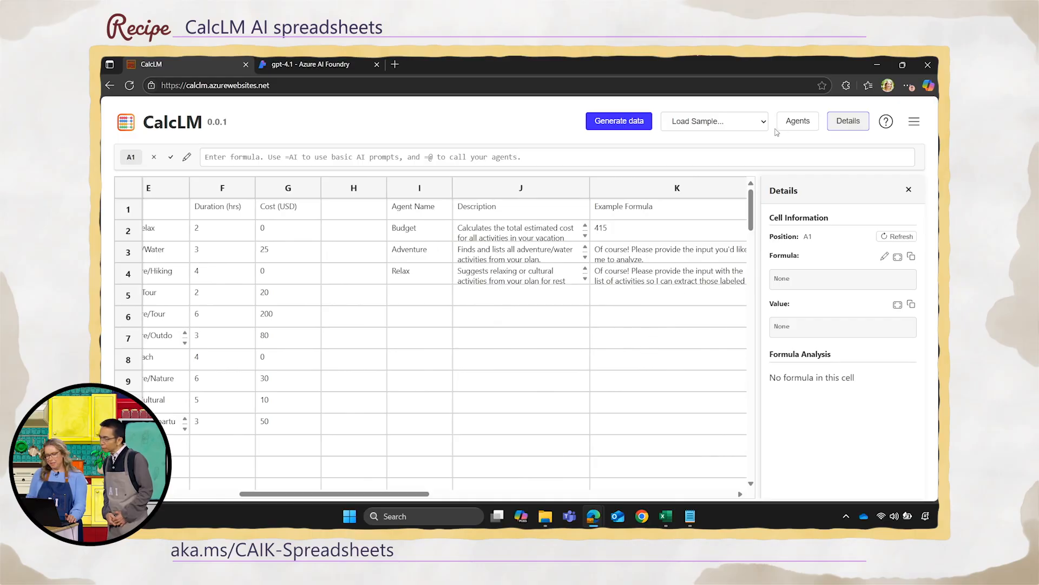
{"action": "left_click", "coordinate": [798, 121]}
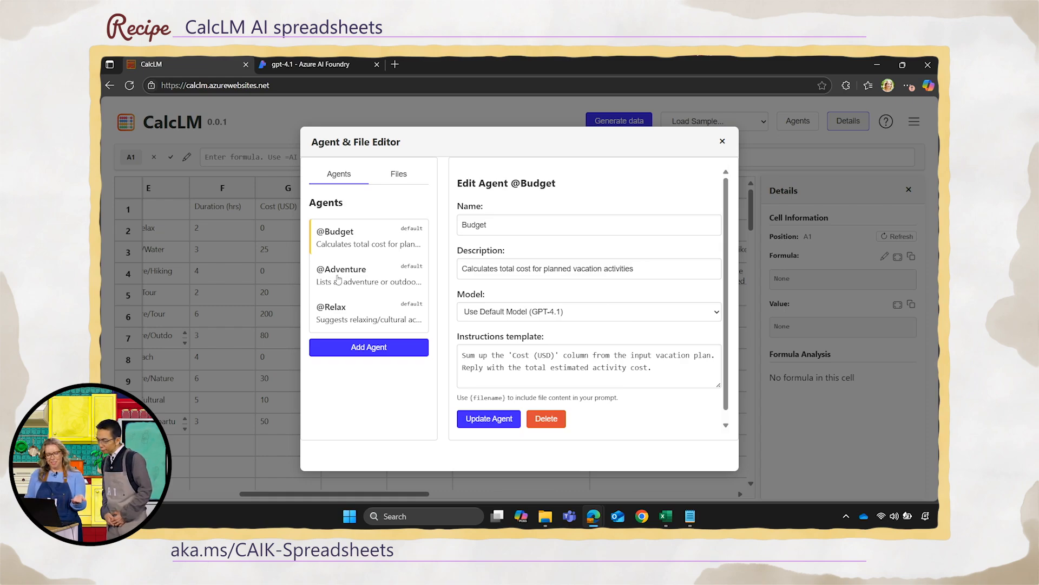
Review the Adventure agent's instructions, close the editor and show the sample sheet list
{"action": "left_click", "coordinate": [341, 269]}
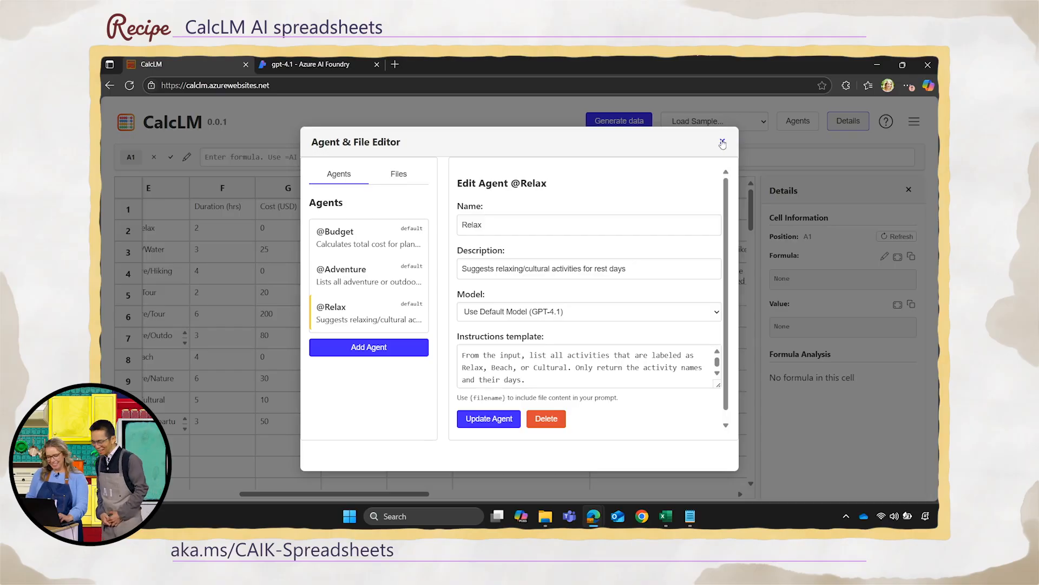
{"action": "left_click", "coordinate": [722, 144]}
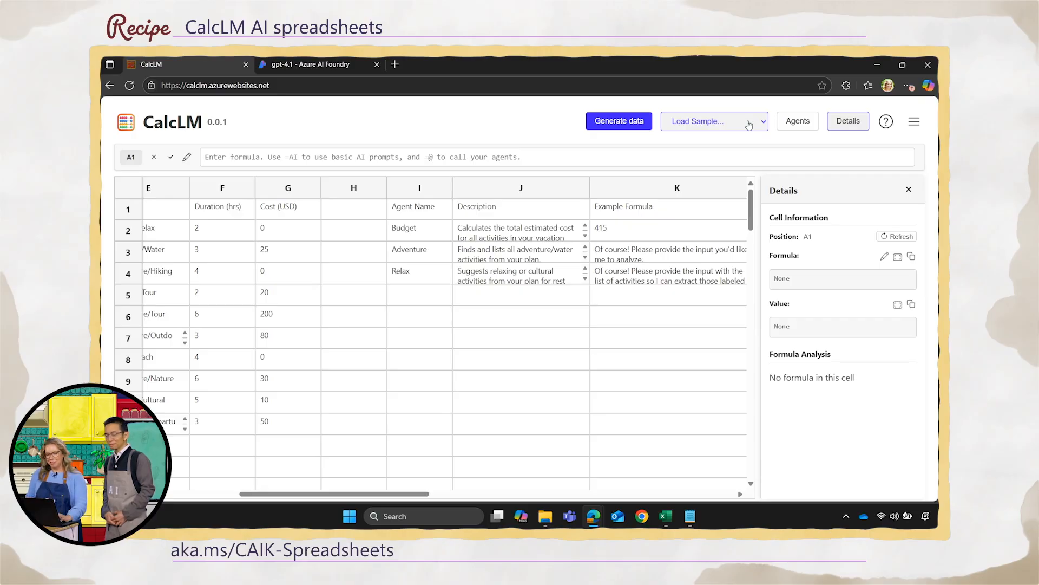
{"action": "left_click", "coordinate": [714, 120]}
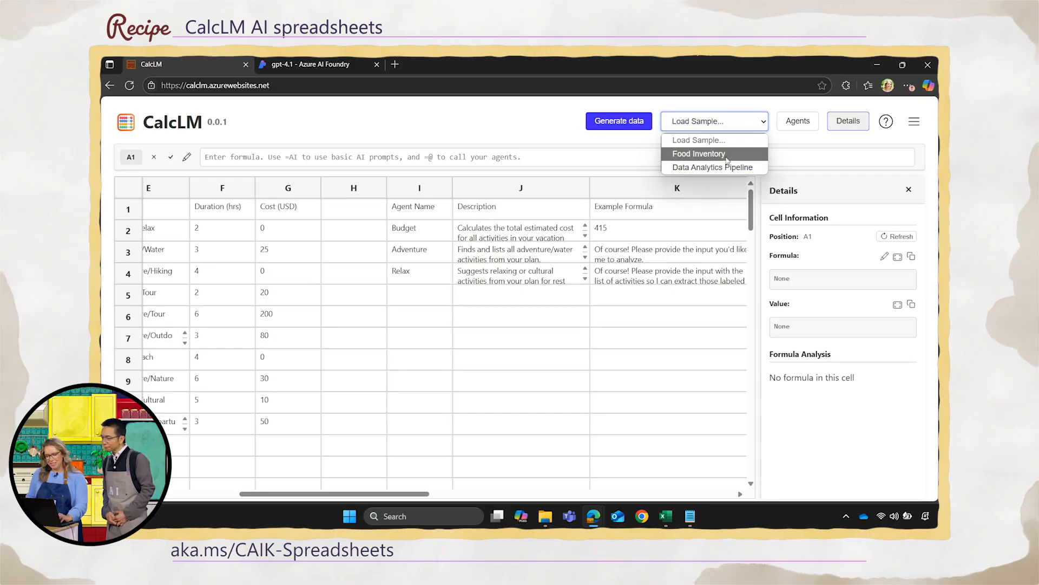
{"action": "mouse_move", "coordinate": [714, 167]}
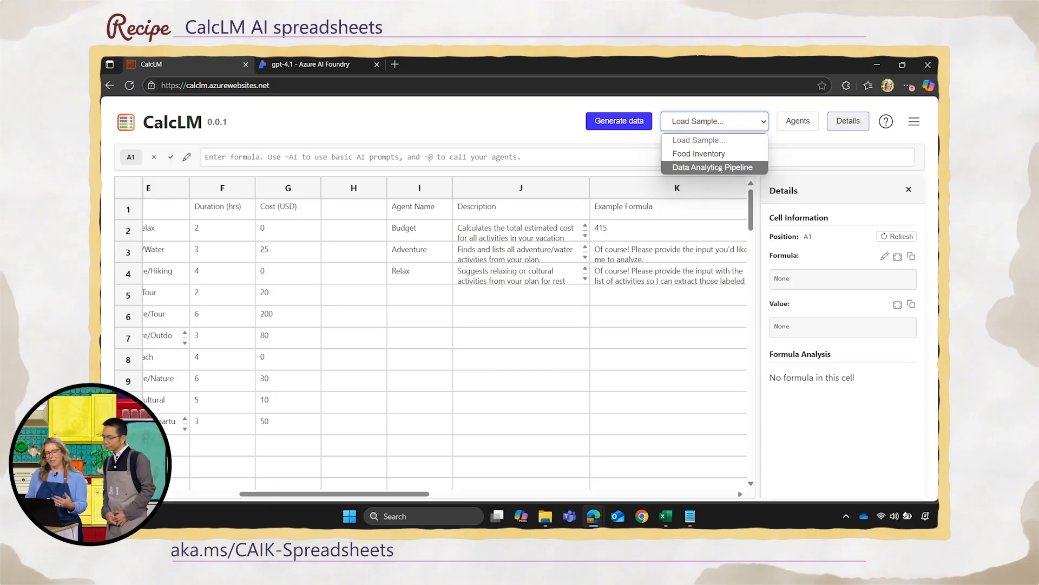
Load the Data Analytics Pipeline sample, read its steps in A5–A7, and start choosing A2's input file
{"action": "left_click", "coordinate": [713, 166]}
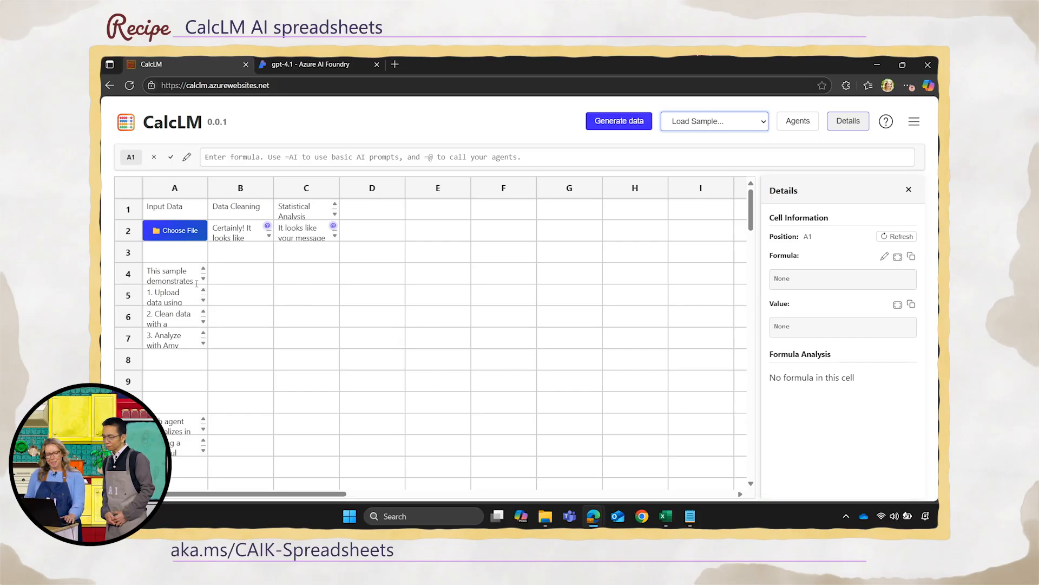
{"action": "left_click", "coordinate": [170, 296]}
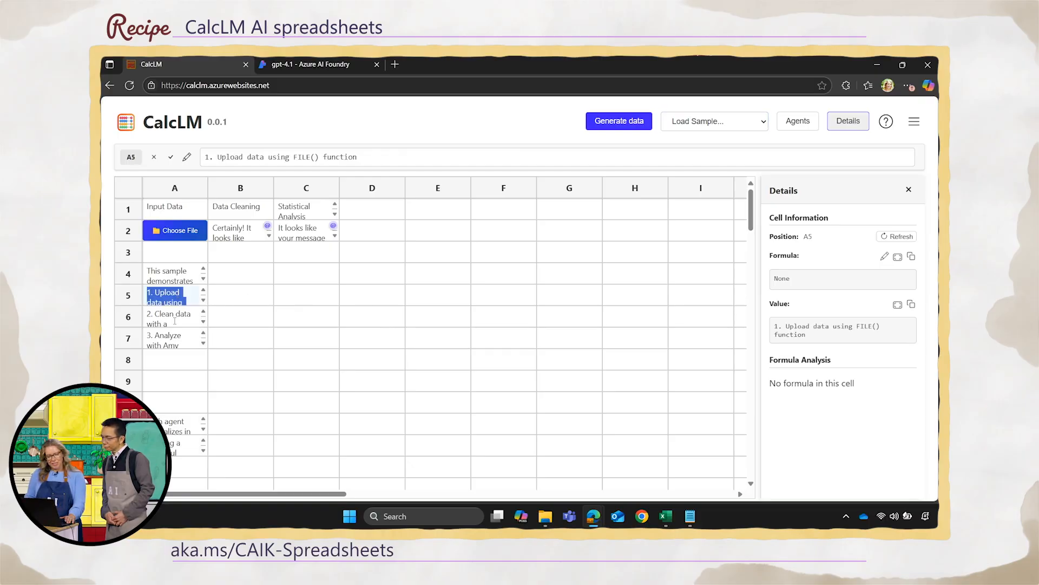
{"action": "left_click", "coordinate": [169, 319]}
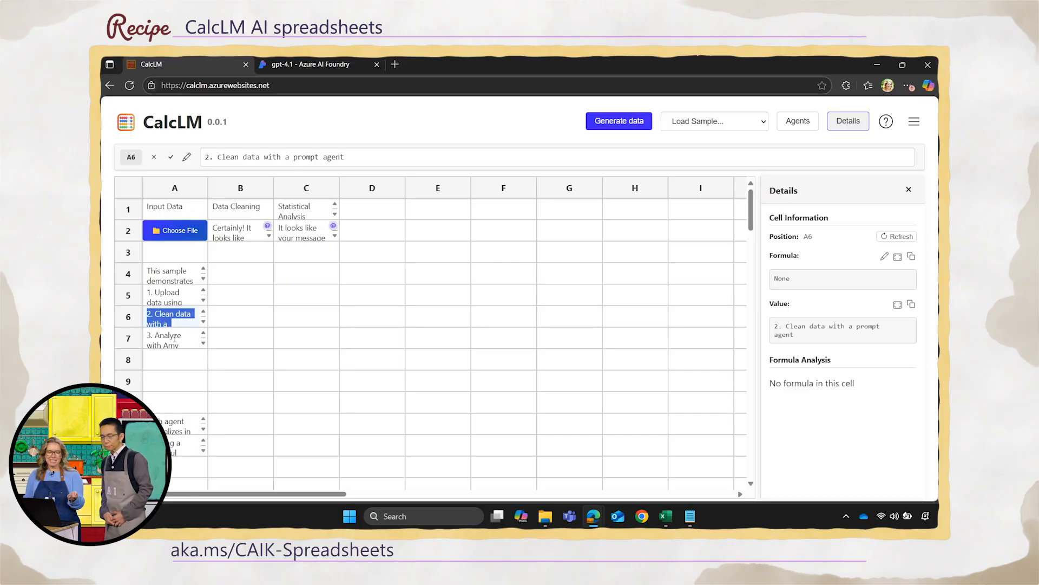
{"action": "left_click", "coordinate": [169, 339]}
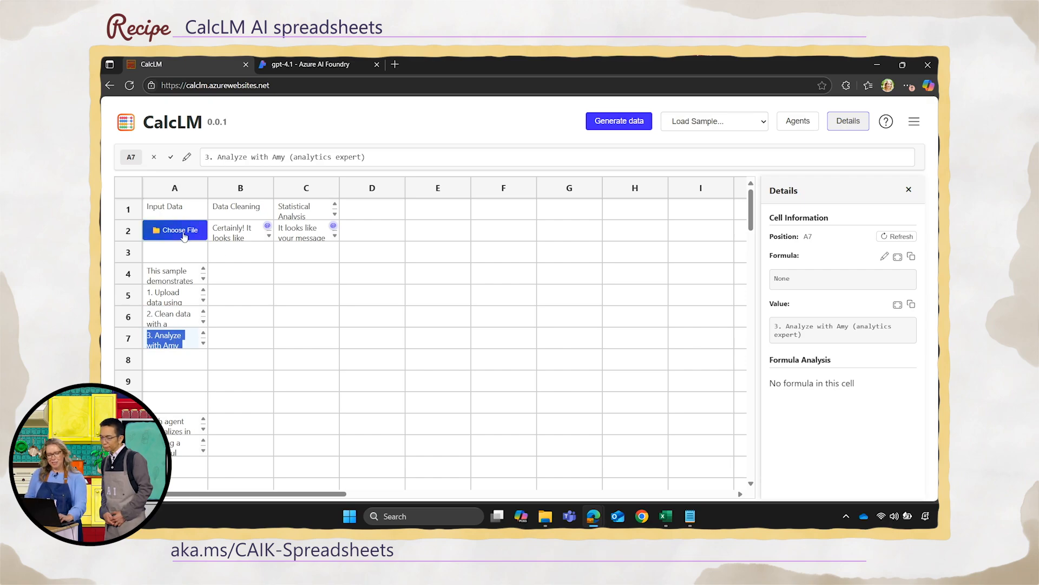
{"action": "left_click", "coordinate": [175, 230]}
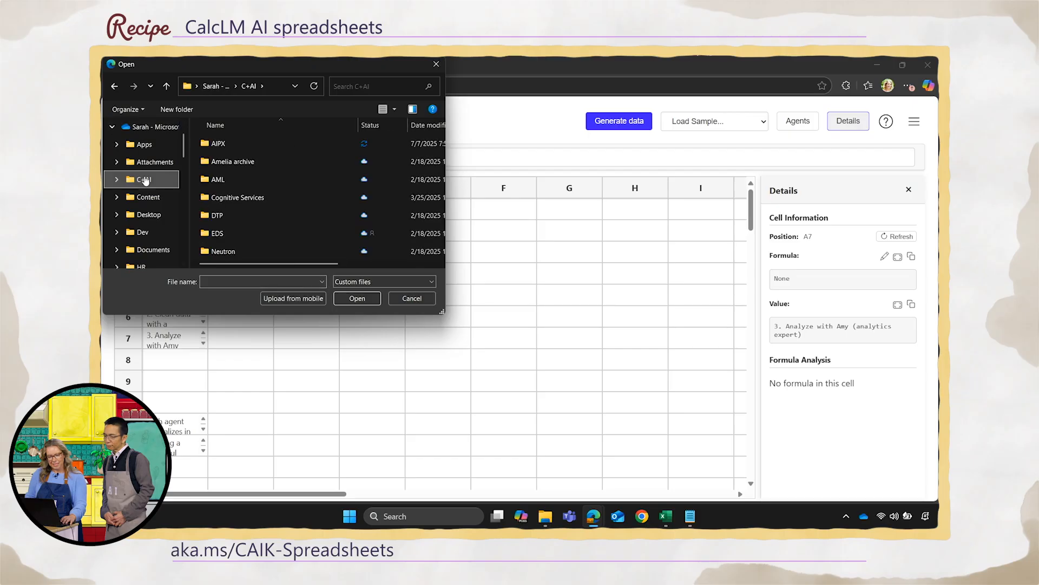
Select messy_survey_data from the C+AI > AIPX folder as the sheet's input file
{"action": "double_click", "coordinate": [217, 143]}
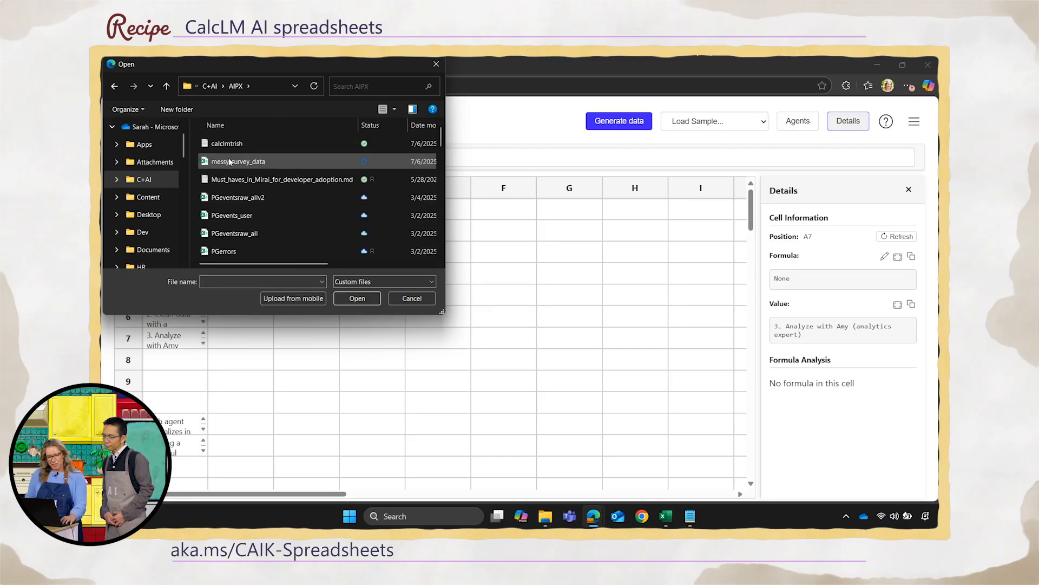
{"action": "left_click", "coordinate": [237, 161]}
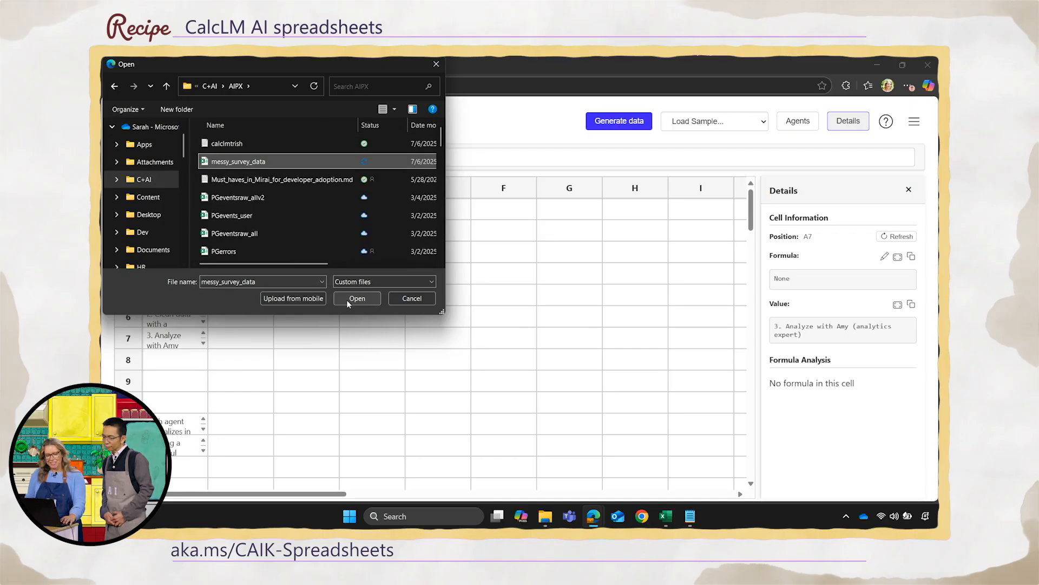
{"action": "left_click", "coordinate": [356, 298]}
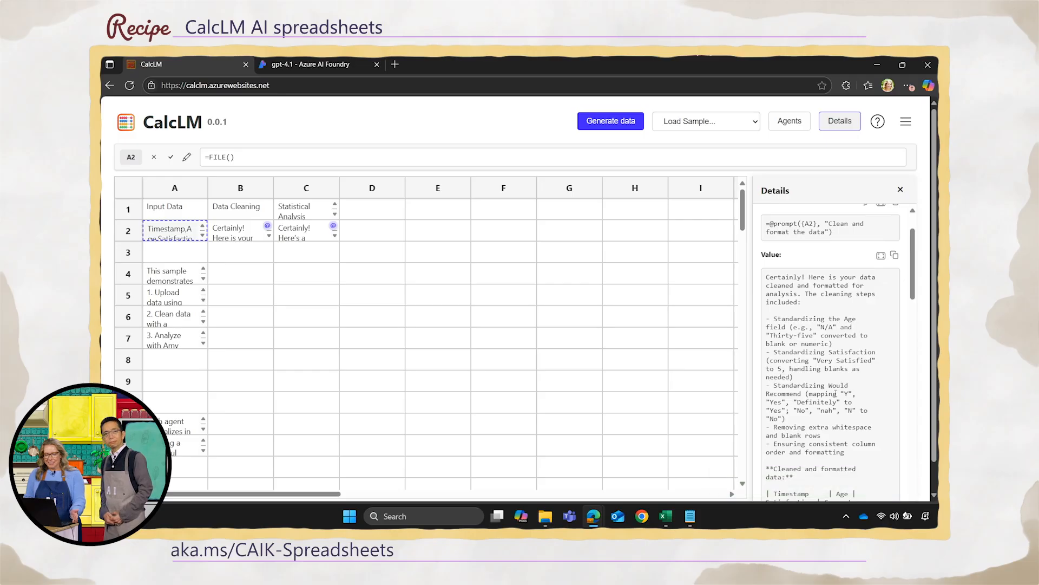
Scroll through Amy's analysis in C2 down to the recommendation rates and recommendations
{"action": "scroll", "scroll_direction": "down", "scroll_amount": 3}
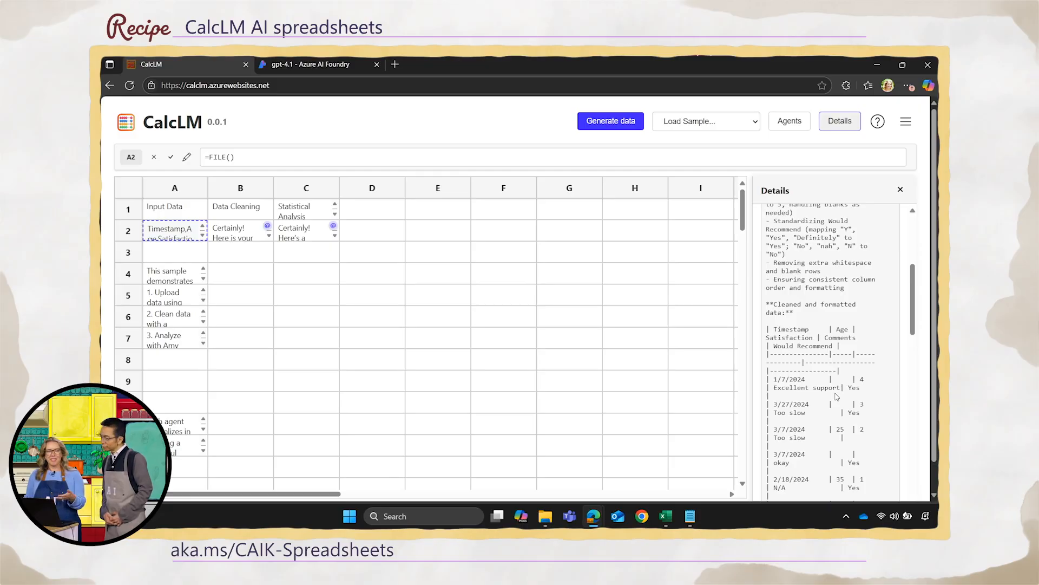
{"action": "scroll", "scroll_direction": "down", "scroll_amount": 3}
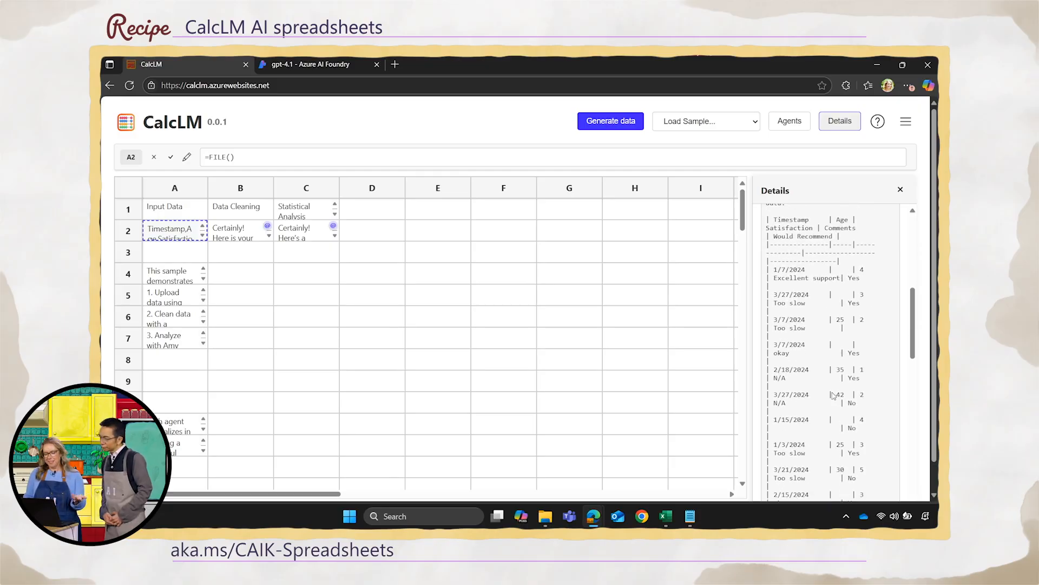
{"action": "scroll", "scroll_direction": "down", "scroll_amount": 3}
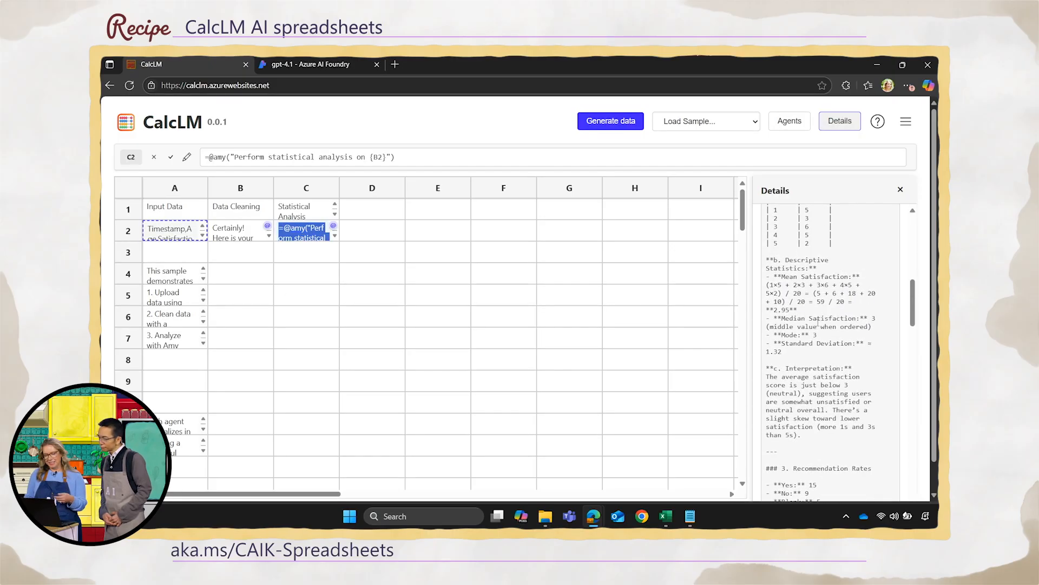
{"action": "scroll", "scroll_direction": "down", "scroll_amount": 3}
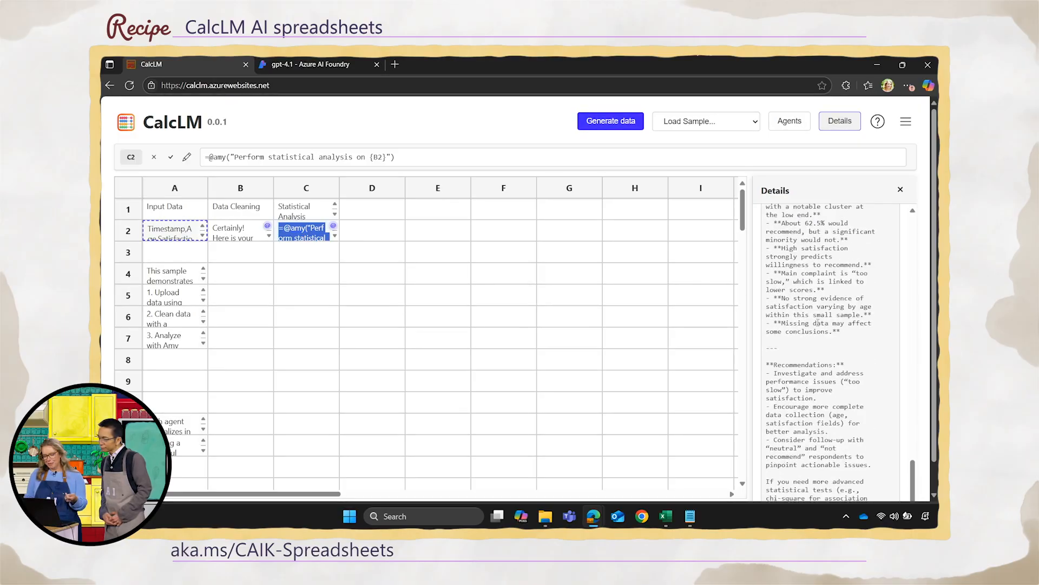
{"action": "scroll", "scroll_direction": "down", "scroll_amount": 3}
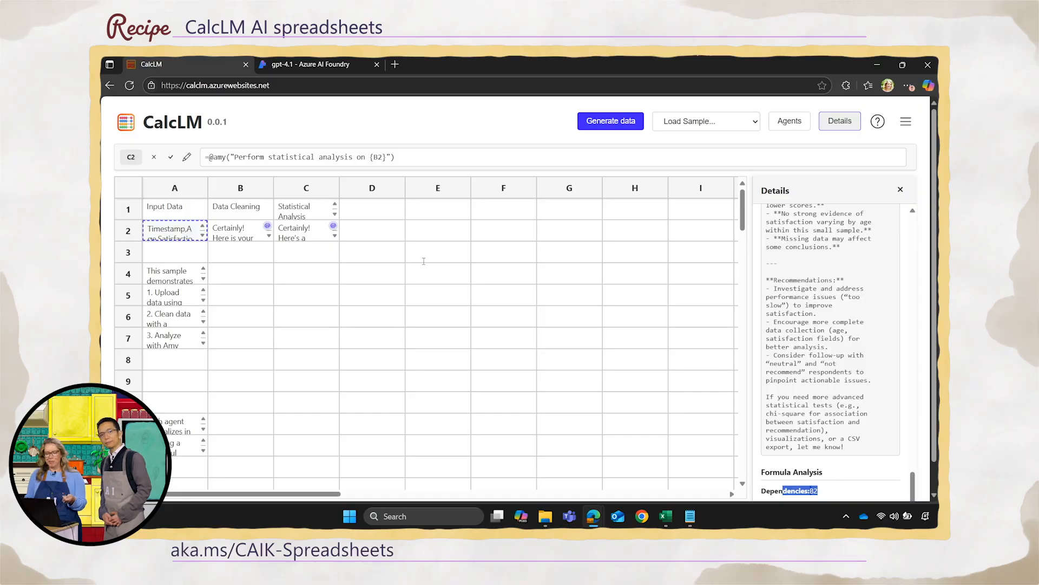
{"action": "mouse_move", "coordinate": [759, 345]}
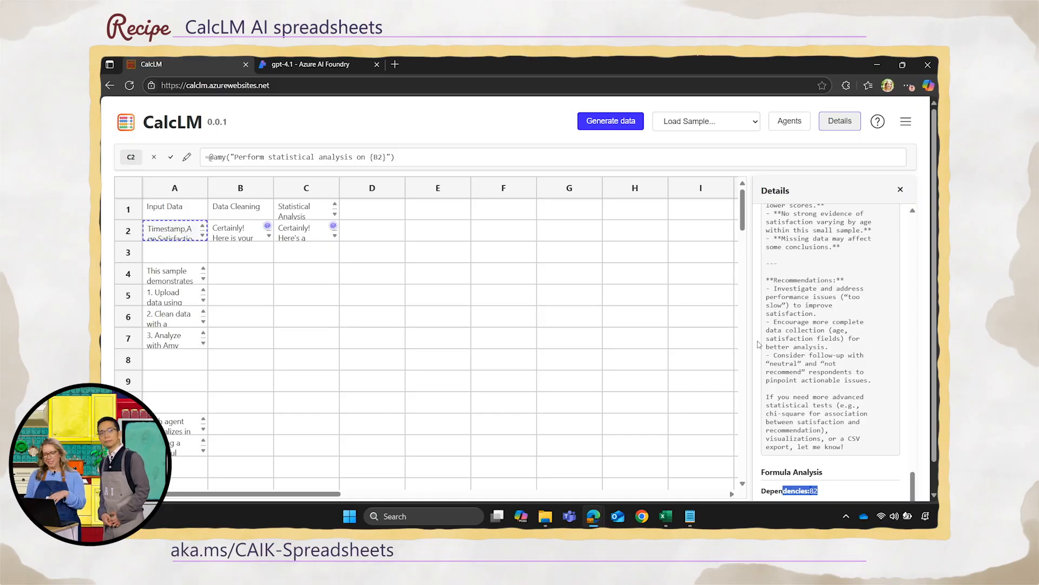
{"action": "scroll", "scroll_direction": "down", "scroll_amount": 3}
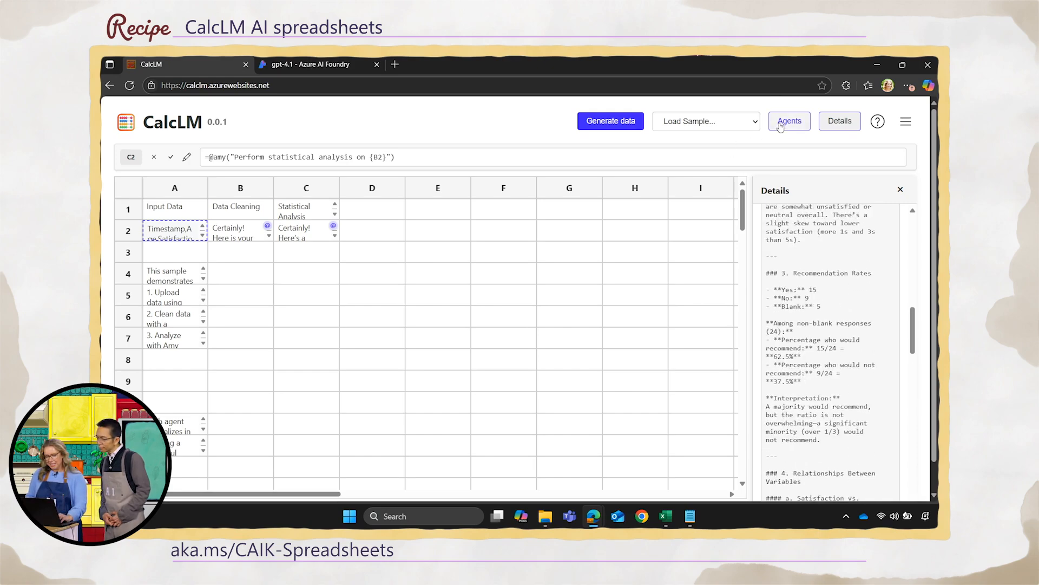
Create a new agent named Trish described as a communications expert on business results for execs
{"action": "left_click", "coordinate": [789, 120]}
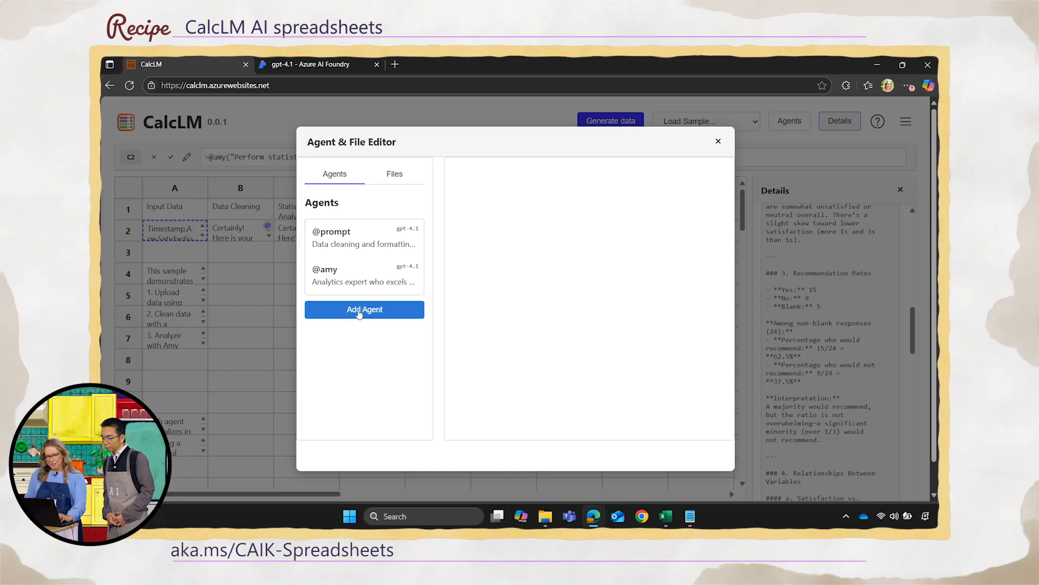
{"action": "left_click", "coordinate": [364, 309]}
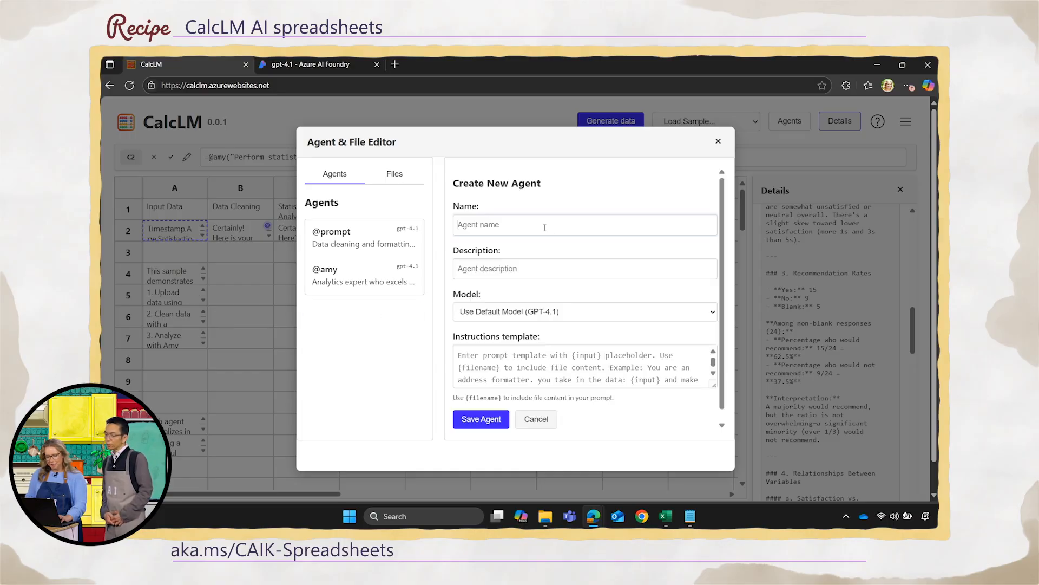
{"action": "type", "text": "Trish"}
{"action": "left_click", "coordinate": [585, 268]}
{"action": "type", "text": "C"}
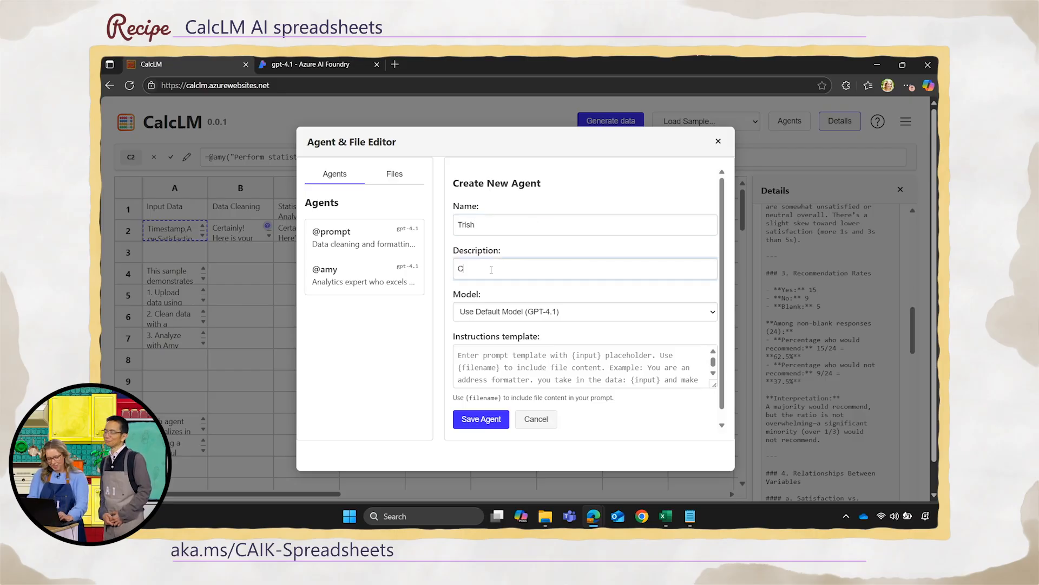
{"action": "type", "text": "ommunications expert on"}
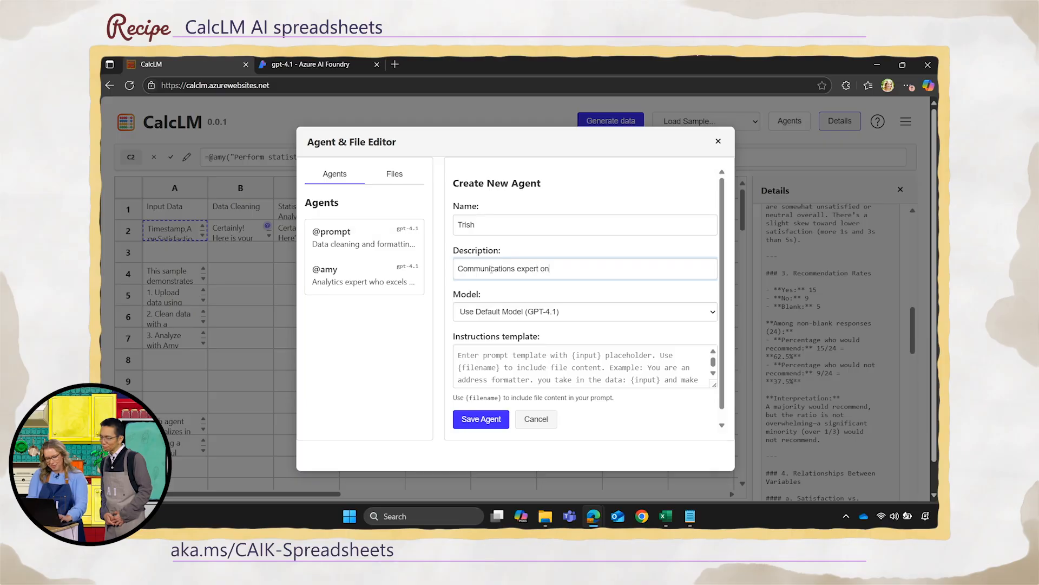
{"action": "type", "text": "business rer"}
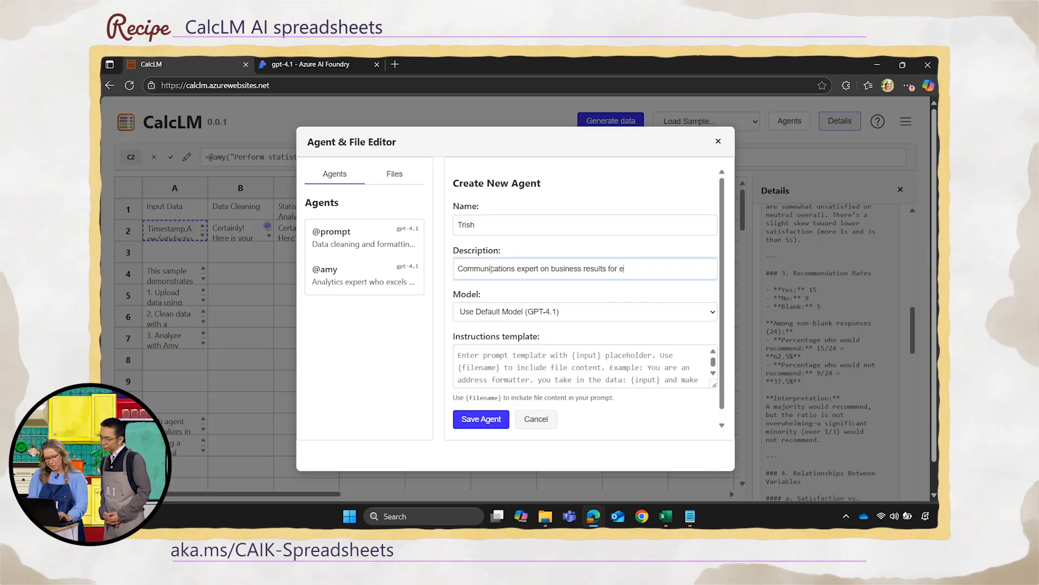
{"action": "type", "text": "ecs"}
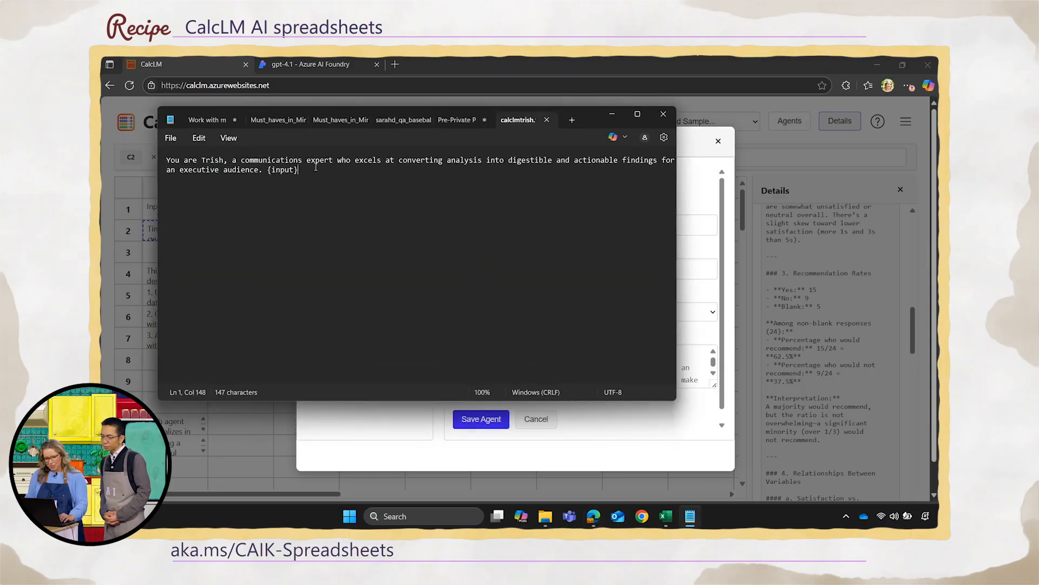
Select and copy the prepared Trish instructions in Notepad
{"action": "key", "text": "ctrl+a"}
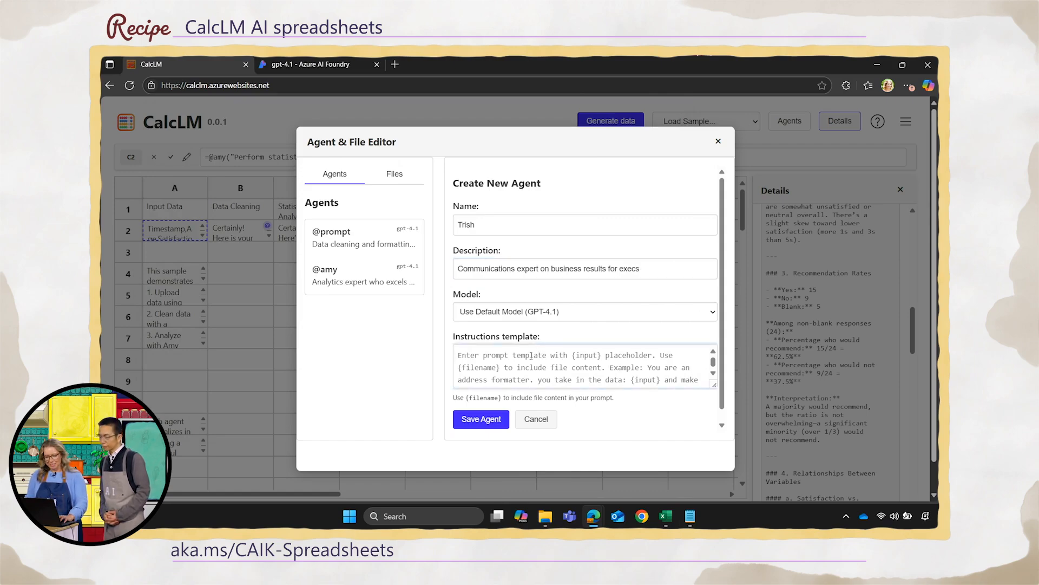
Paste Trish's instructions ('You are Trish, a communications expert...'), save and update the agent, and close the editor
{"action": "type", "text": "You are Trish, a communications expert who excels at converting analysis into digestible and actionable findings for an executive audience. {input}"}
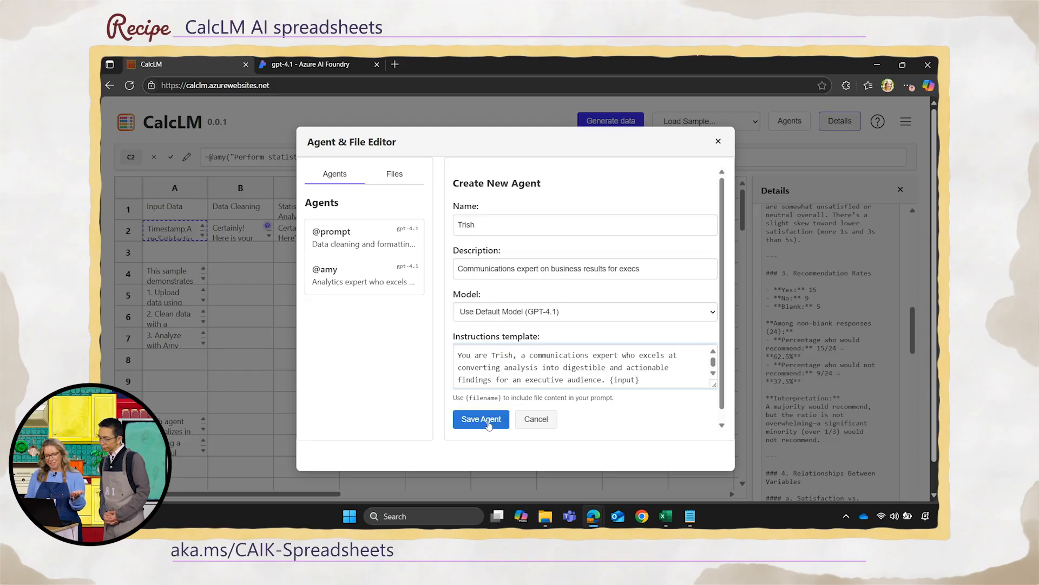
{"action": "left_click", "coordinate": [481, 419]}
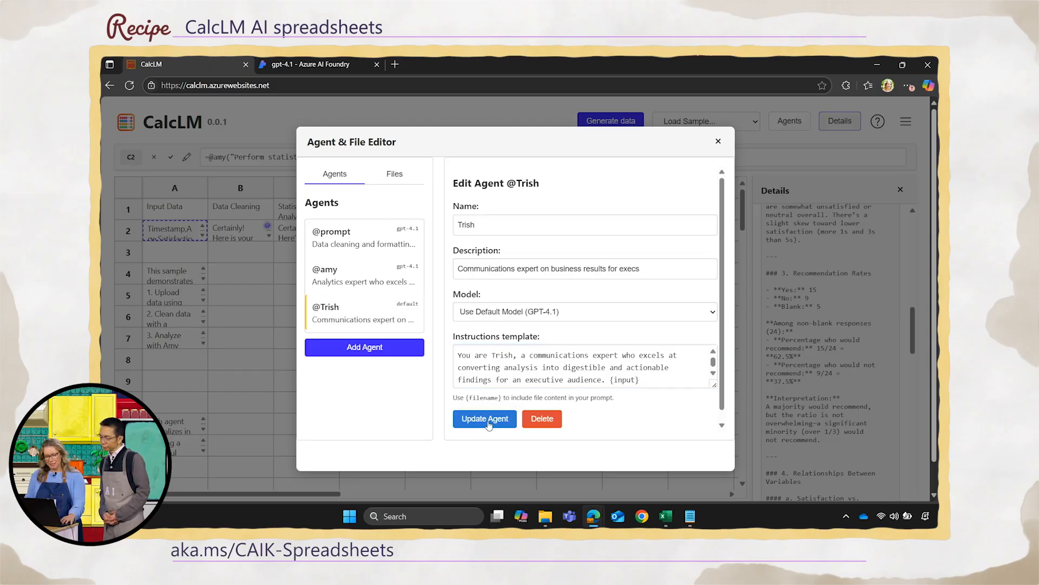
{"action": "left_click", "coordinate": [484, 418]}
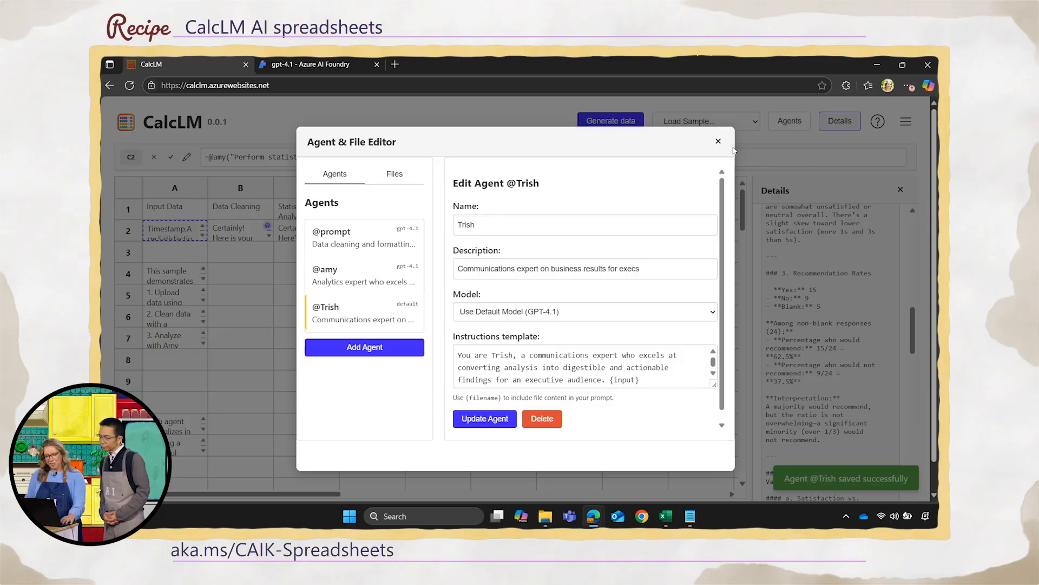
{"action": "left_click", "coordinate": [717, 140]}
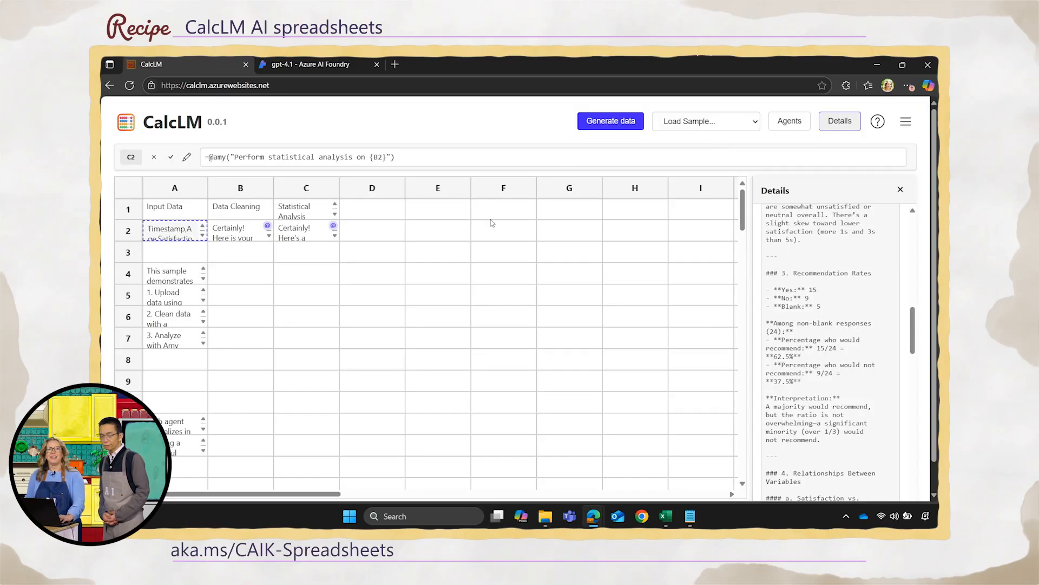
Head column D as comms
{"action": "left_click", "coordinate": [371, 206]}
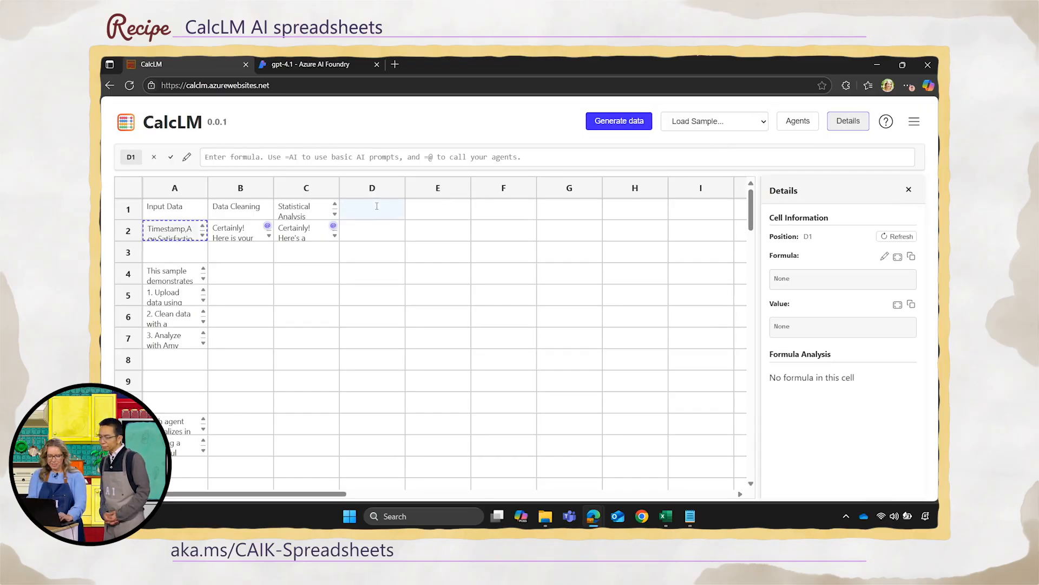
{"action": "type", "text": "comms"}
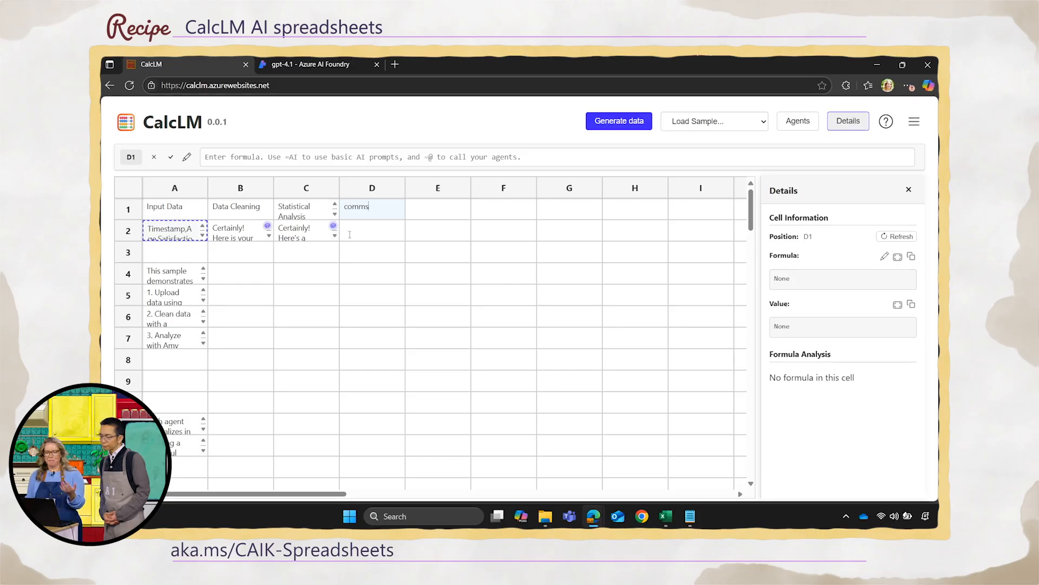
{"action": "left_click", "coordinate": [372, 230]}
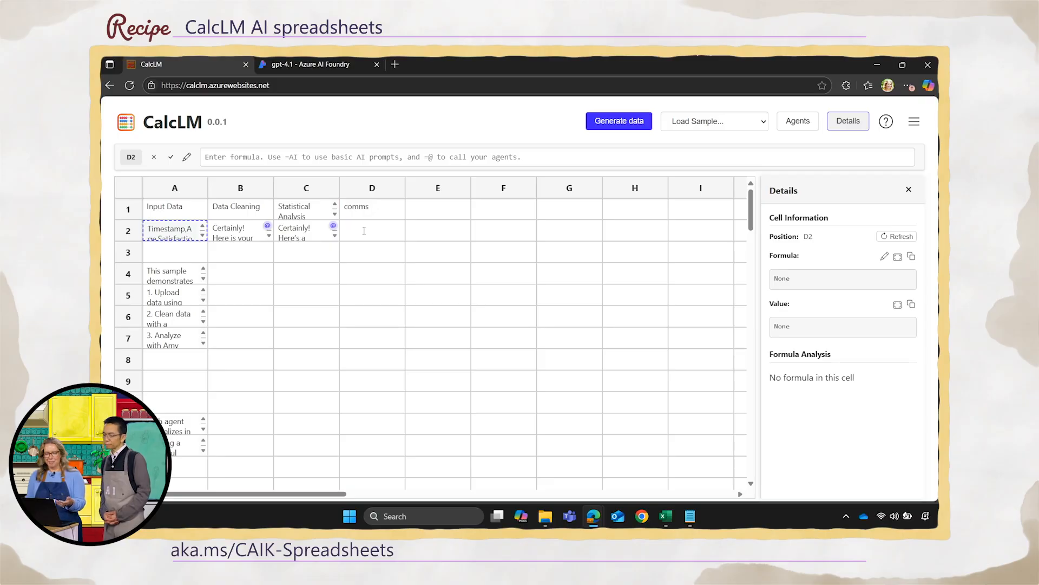
{"action": "left_click", "coordinate": [371, 230]}
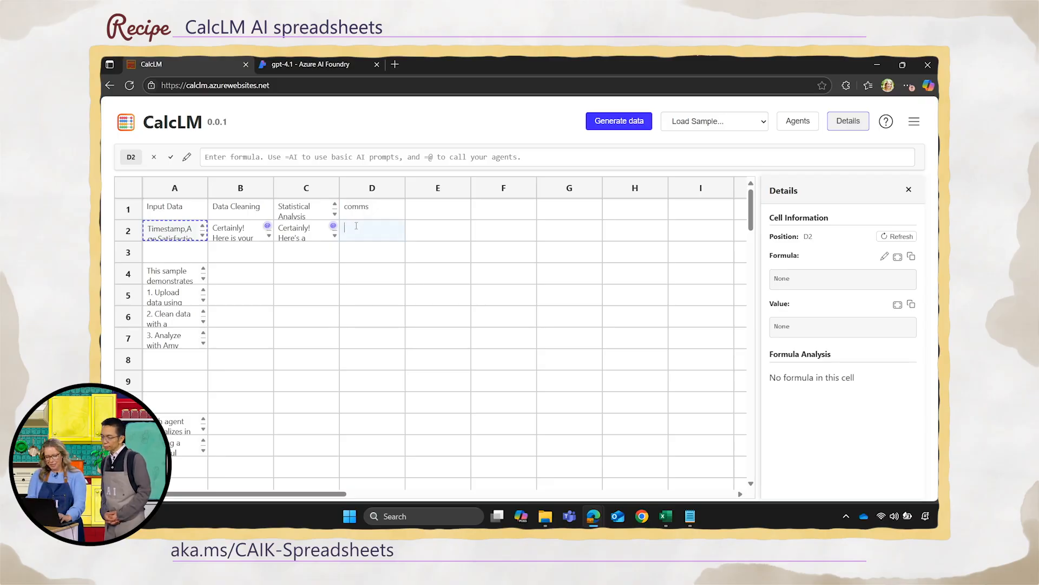
{"action": "type", "text": "="}
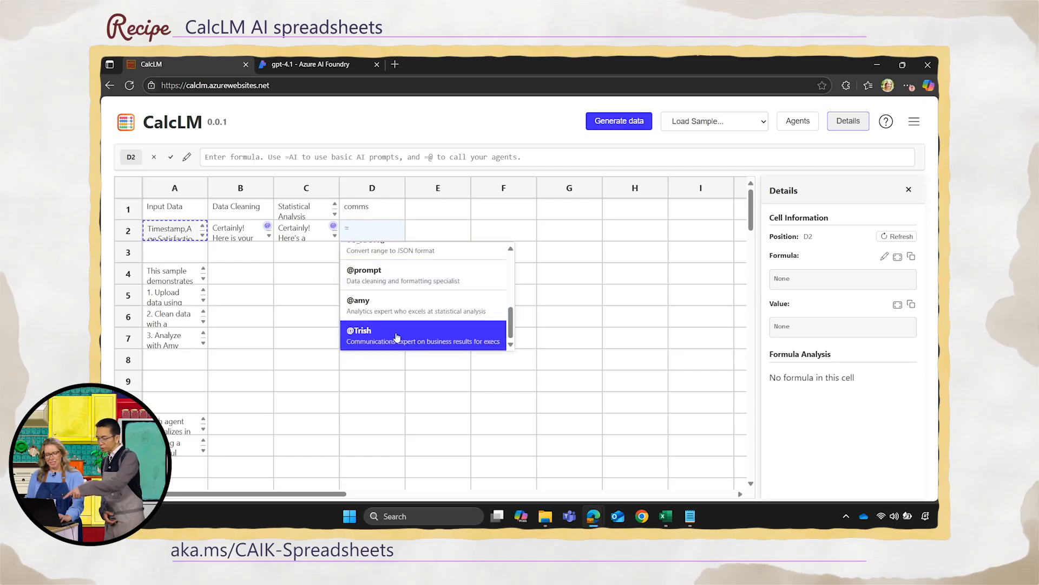
{"action": "left_click", "coordinate": [394, 335]}
{"action": "type", "text": "send to execs from ("}
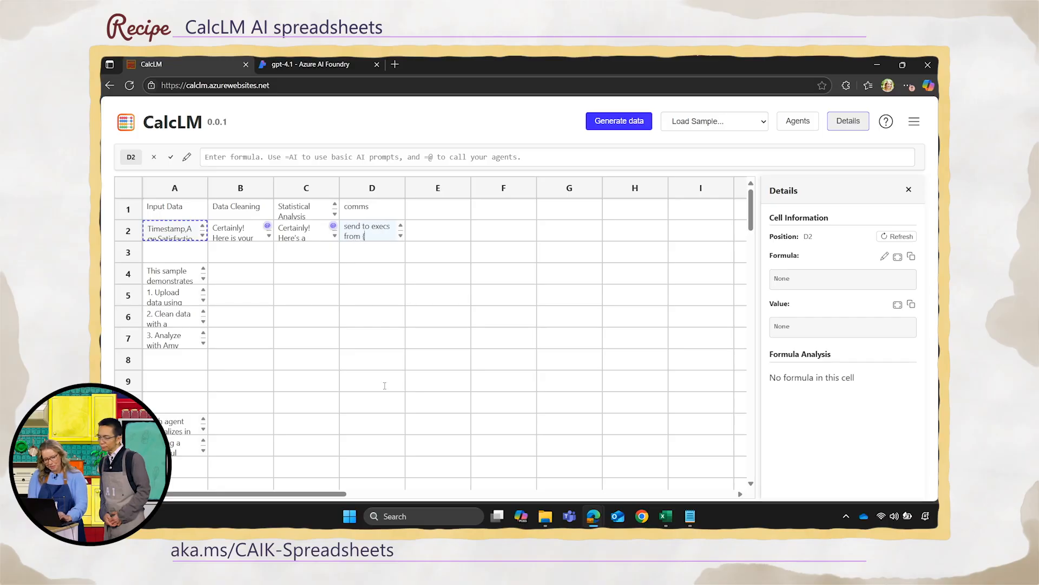
{"action": "type", "text": "C2)"}
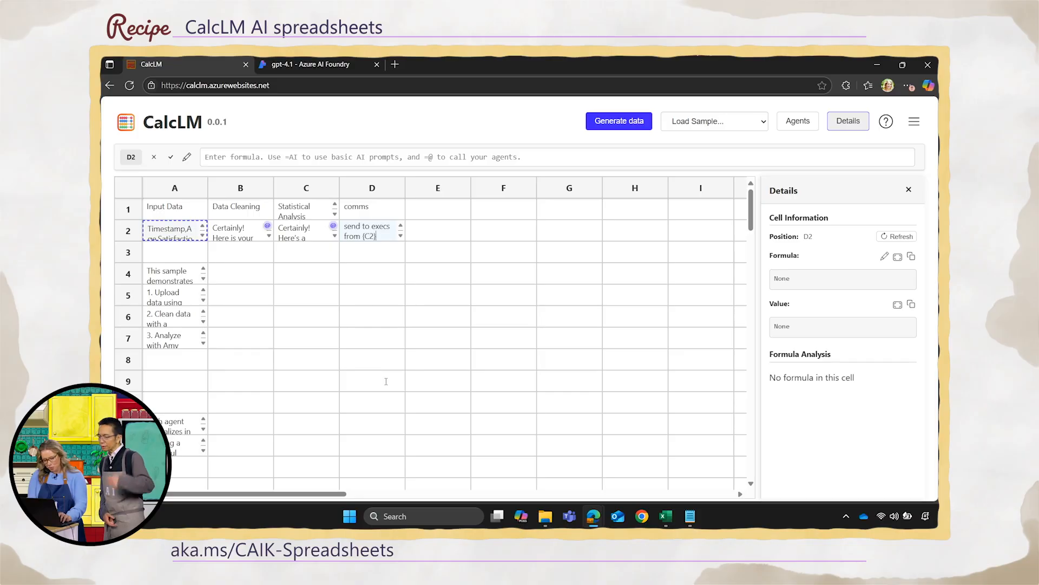
{"action": "key", "text": "Enter"}
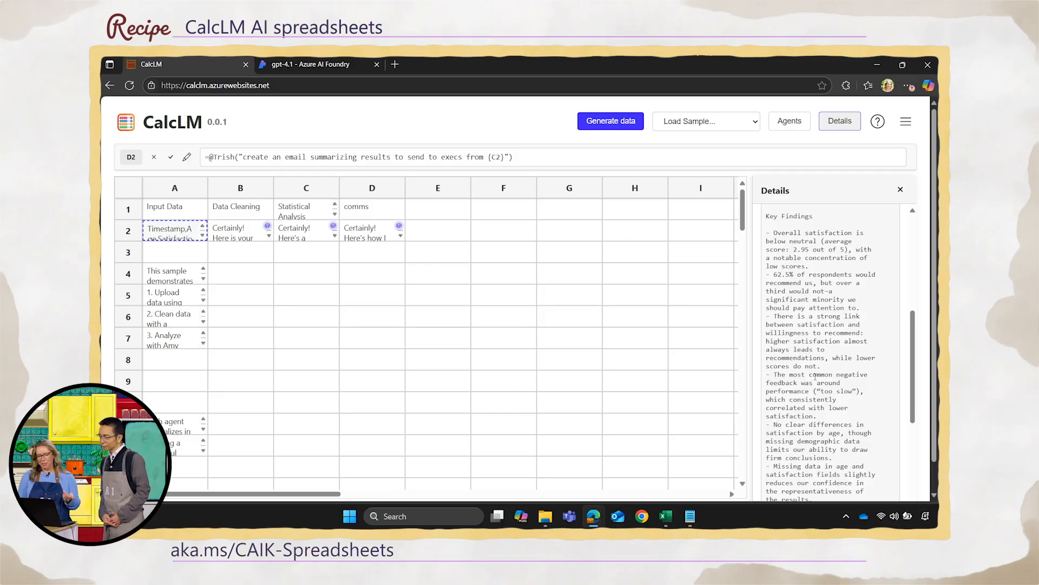
Scroll the Details panel to read Trish's executive email of findings and recommendations
{"action": "scroll", "scroll_direction": "down", "scroll_amount": 3}
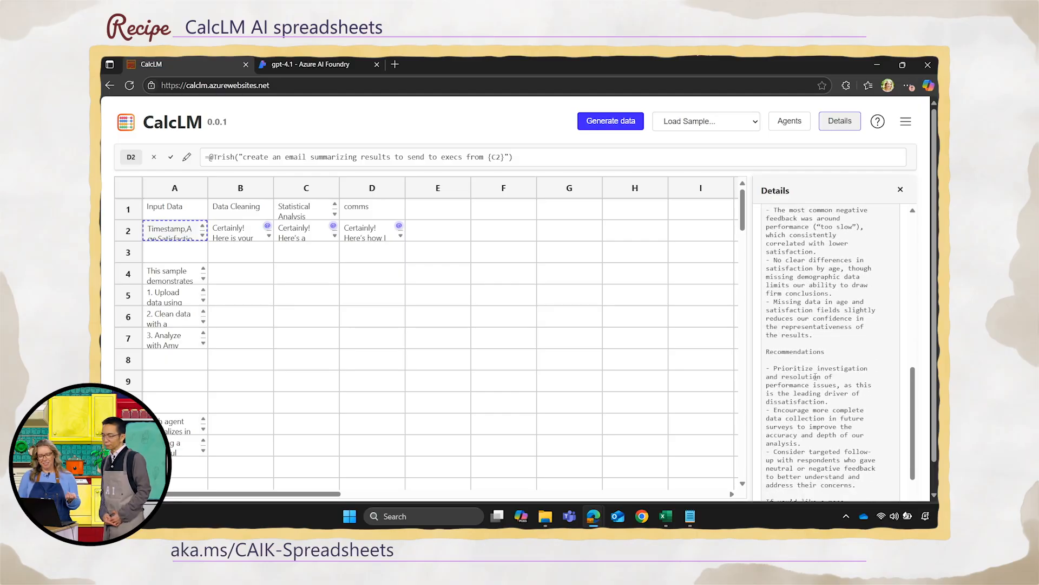